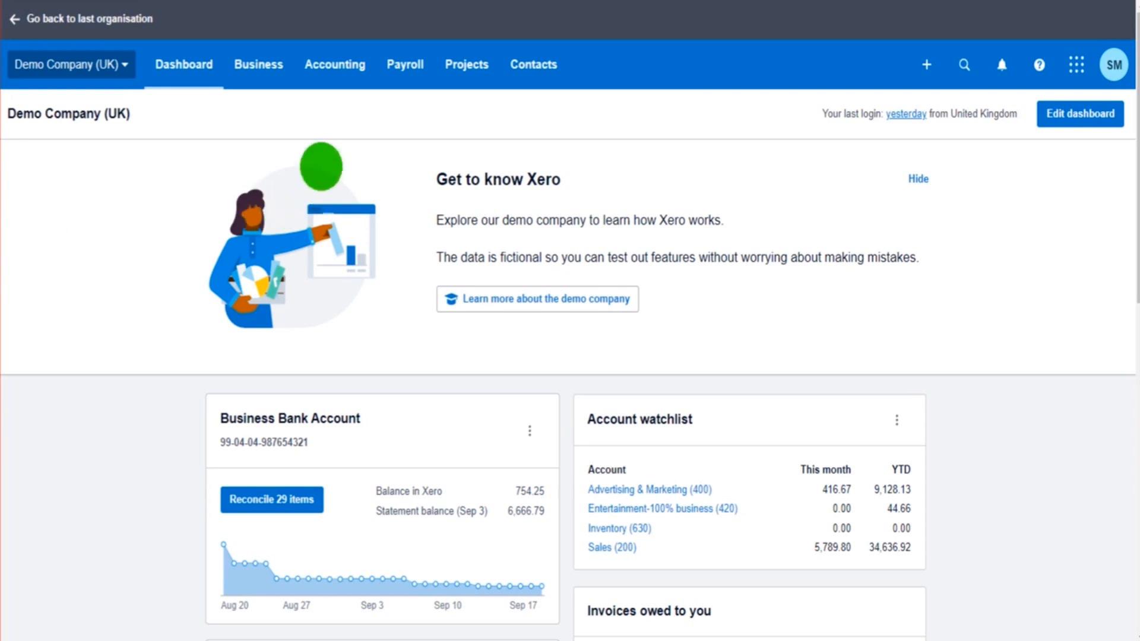
Go from the Dashboard to the Products and services list under Business.
{"action": "left_click", "coordinate": [258, 64]}
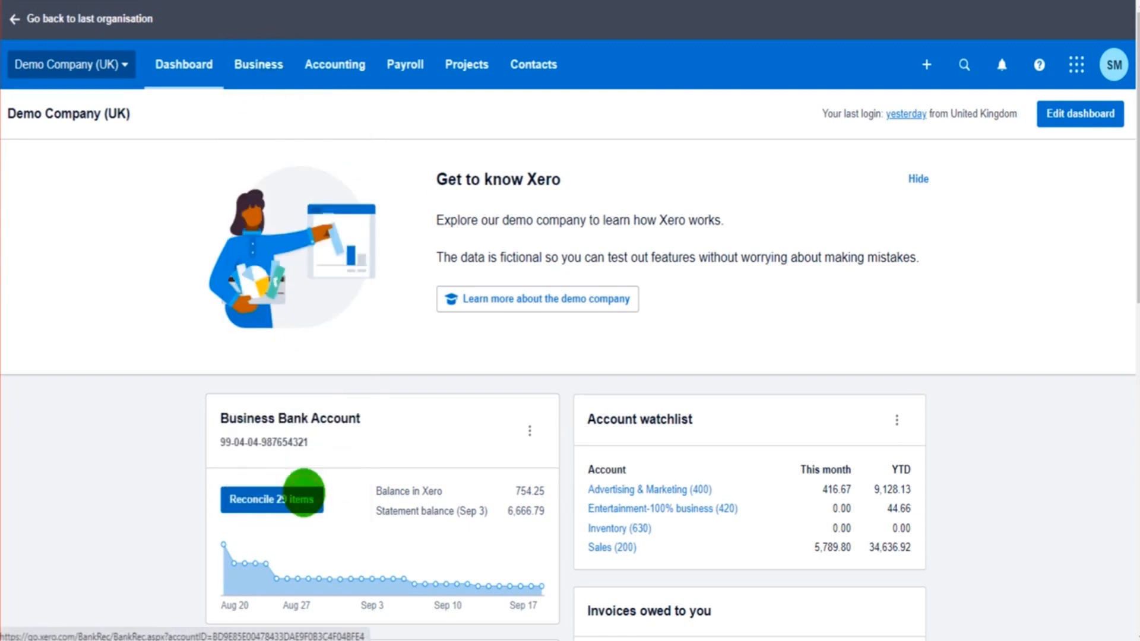
{"action": "left_click", "coordinate": [258, 64]}
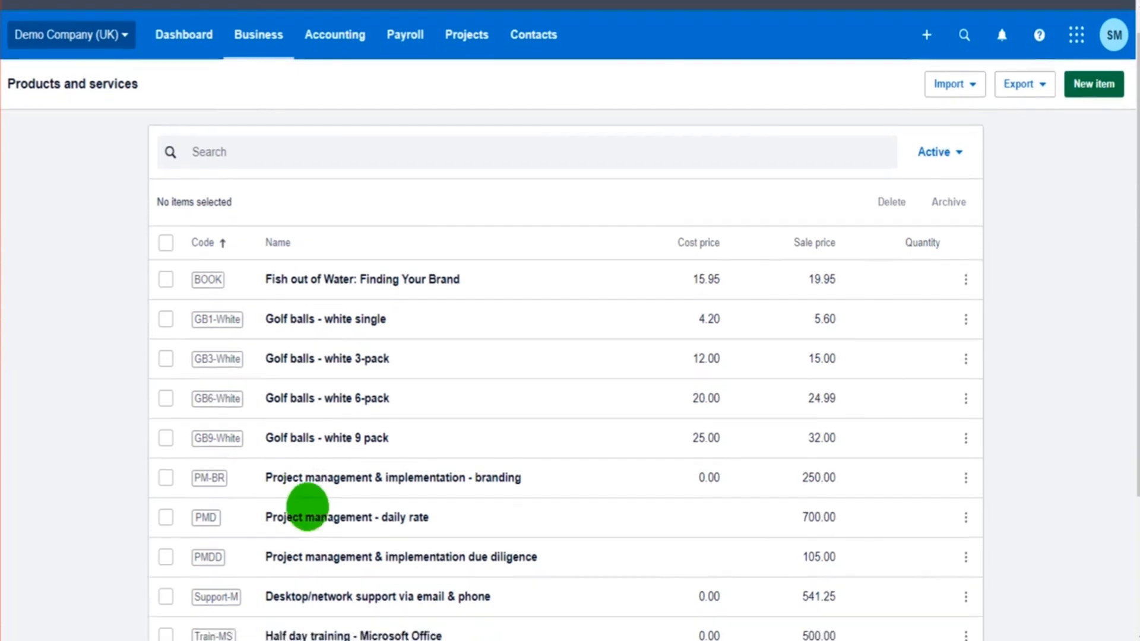
{"action": "scroll", "scroll_direction": "down", "scroll_amount": 3}
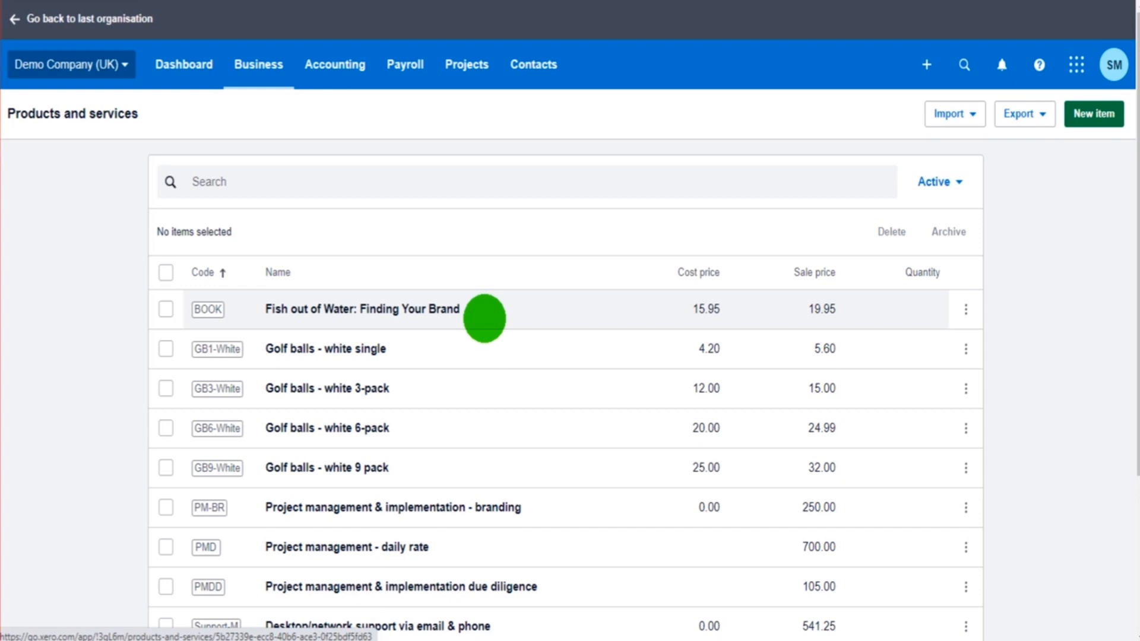
{"action": "mouse_move", "coordinate": [444, 388]}
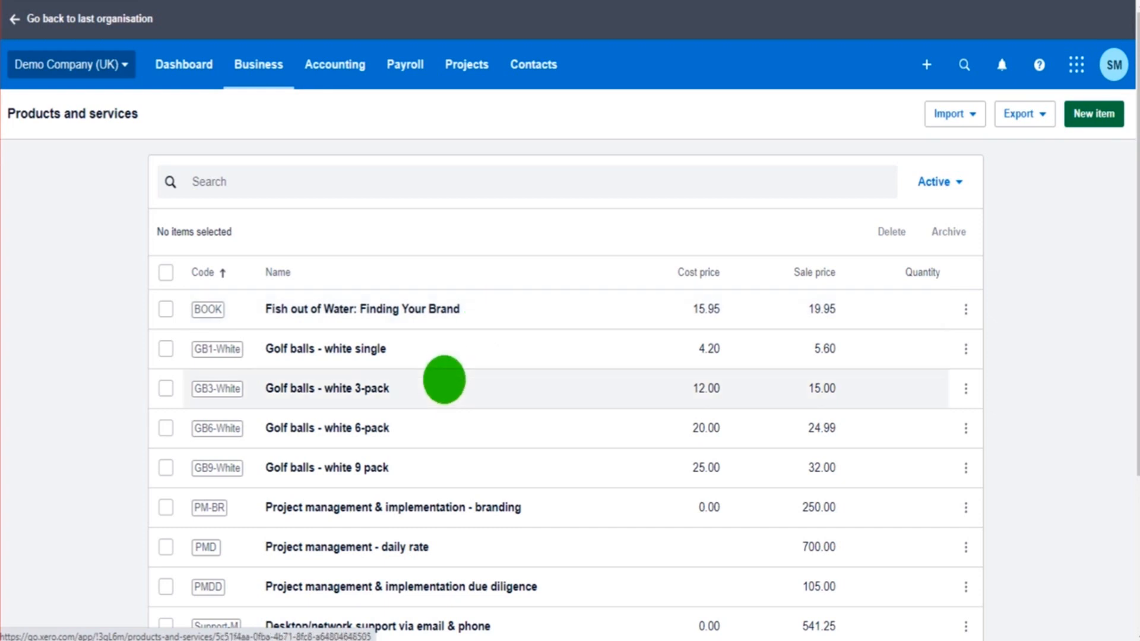
{"action": "mouse_move", "coordinate": [476, 524]}
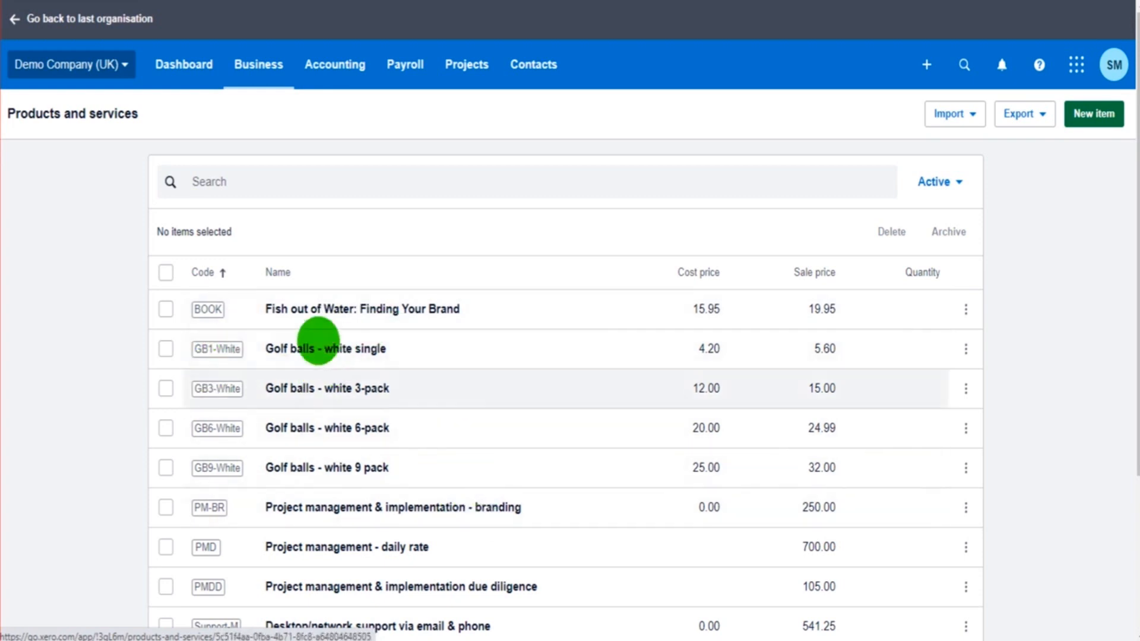
{"action": "left_click", "coordinate": [326, 349]}
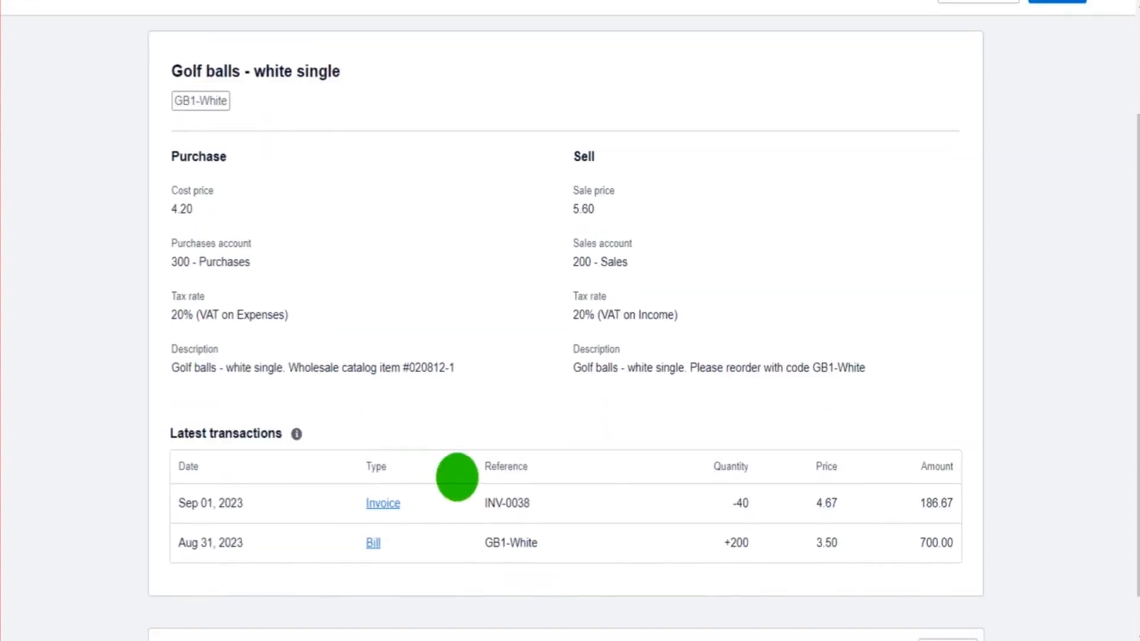
{"action": "mouse_move", "coordinate": [468, 542]}
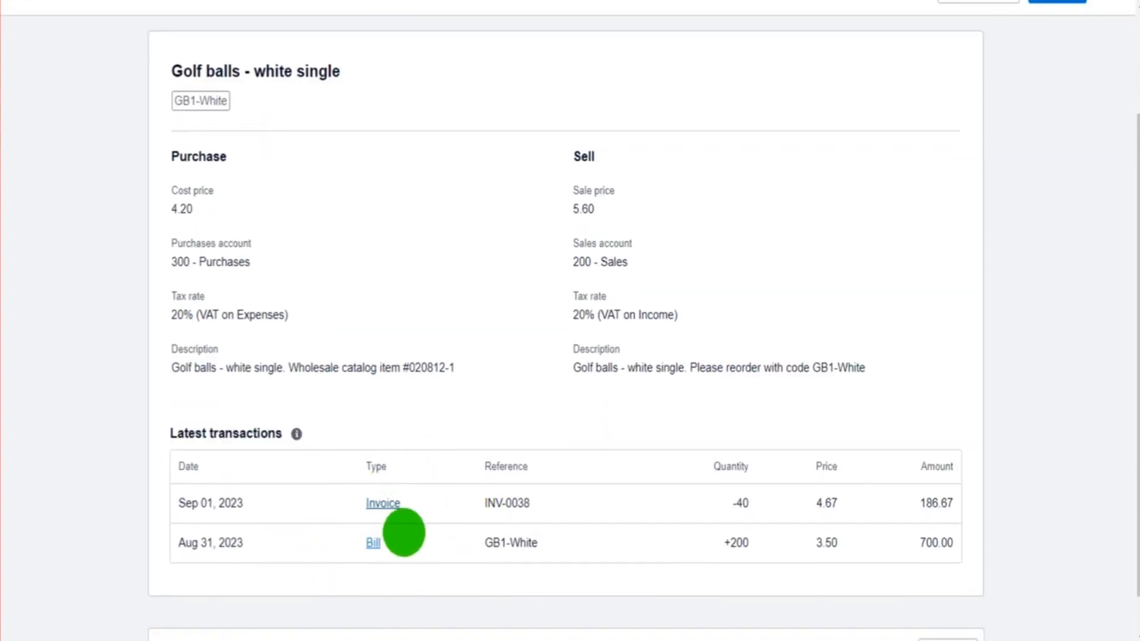
{"action": "scroll", "scroll_direction": "down", "scroll_amount": 3}
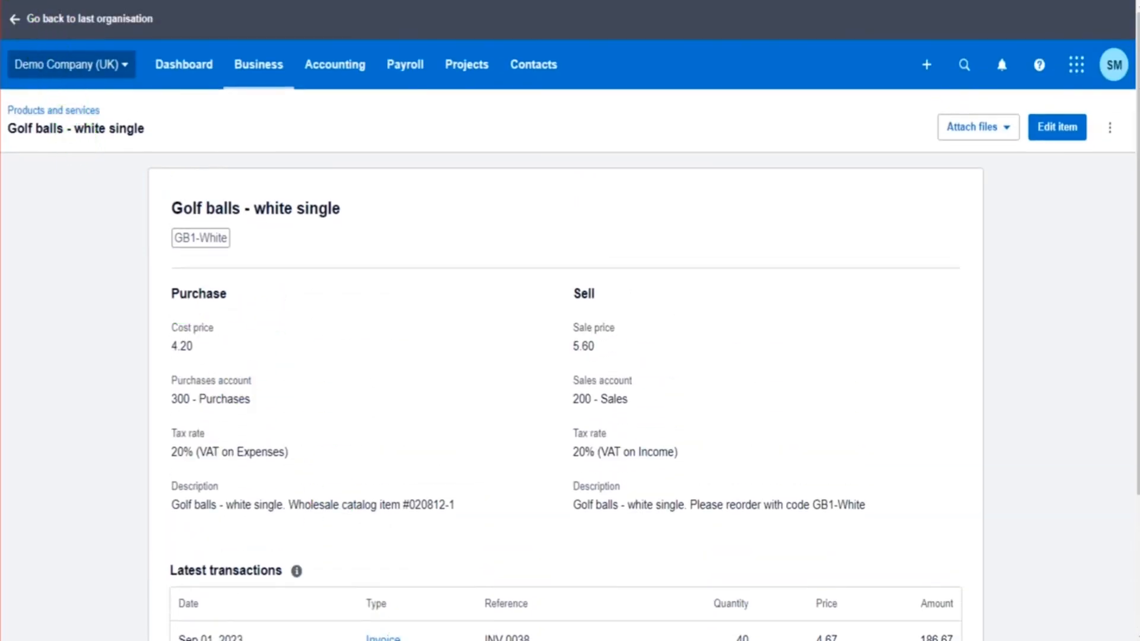
{"action": "left_click", "coordinate": [56, 110]}
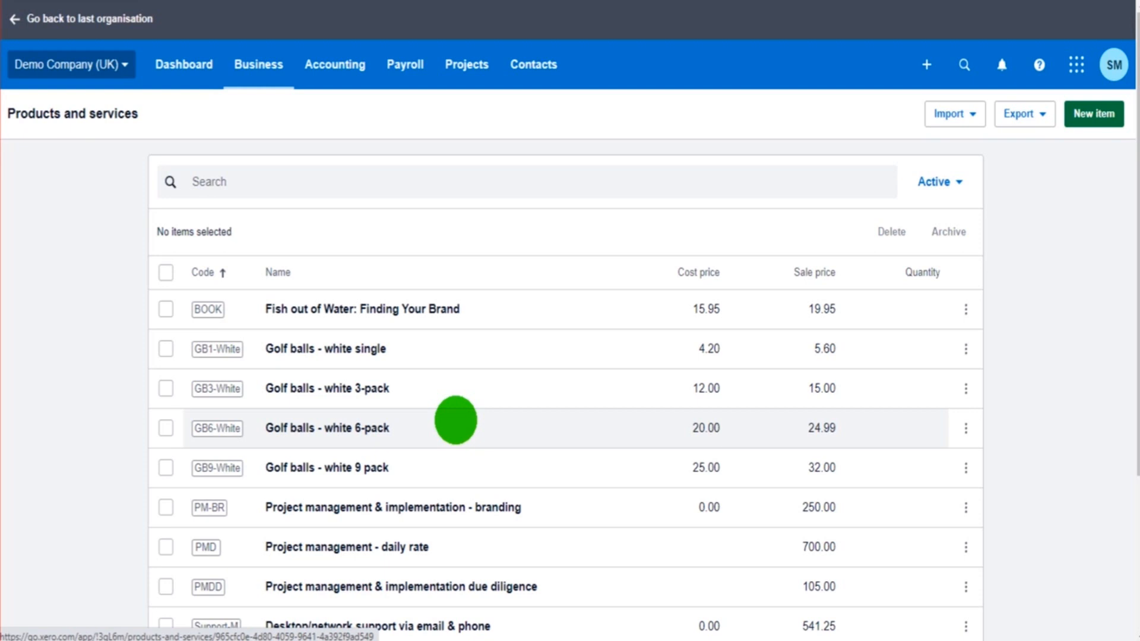
{"action": "mouse_move", "coordinate": [237, 327]}
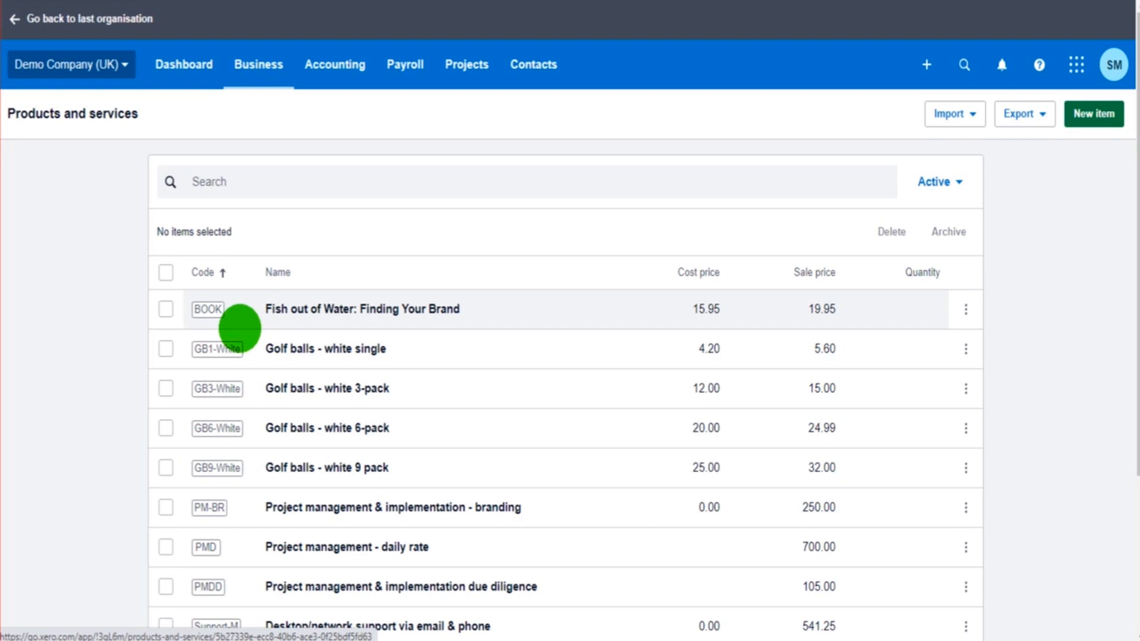
{"action": "mouse_move", "coordinate": [237, 238]}
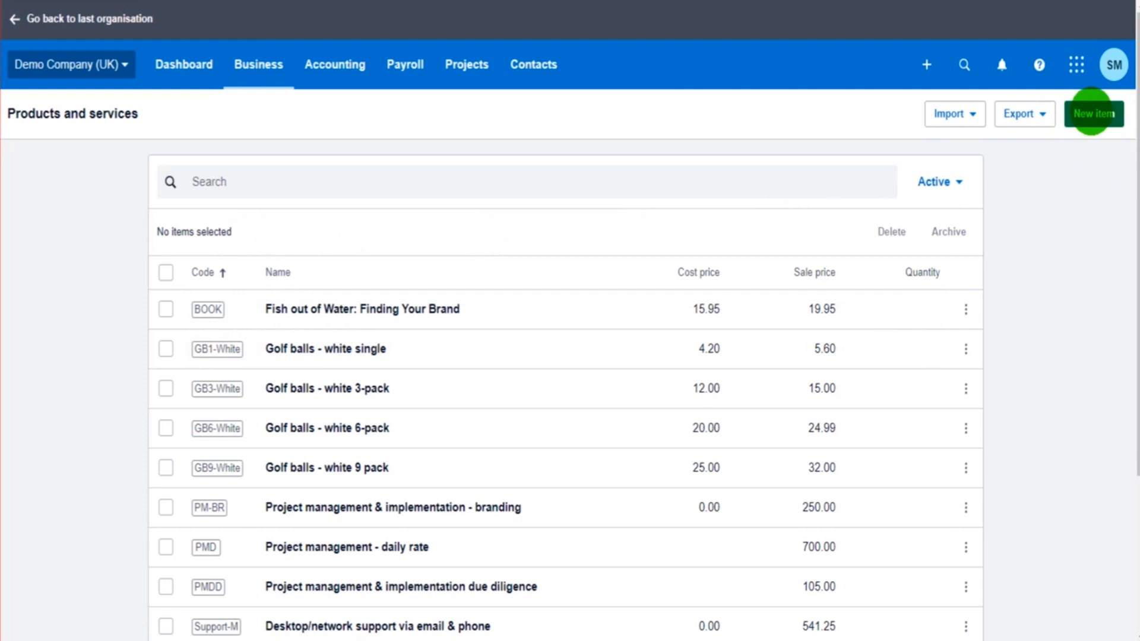
Create a new item with code COD001 and name Cod Fillets, reviewing the Purchase and Sell sections.
{"action": "left_click", "coordinate": [1094, 113]}
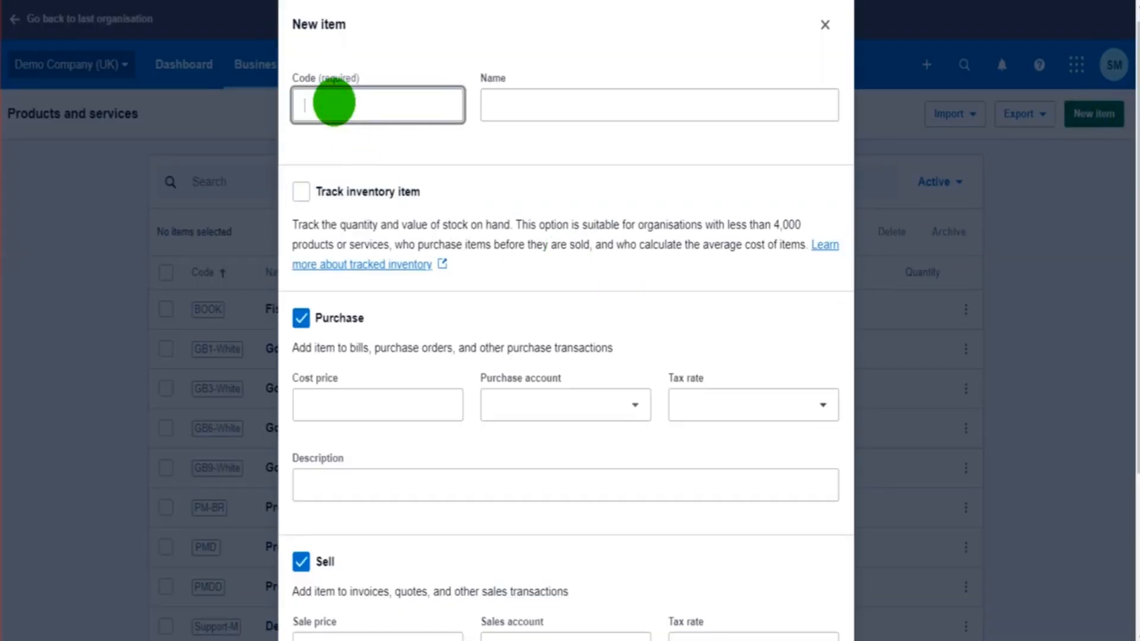
{"action": "type", "text": "COD001"}
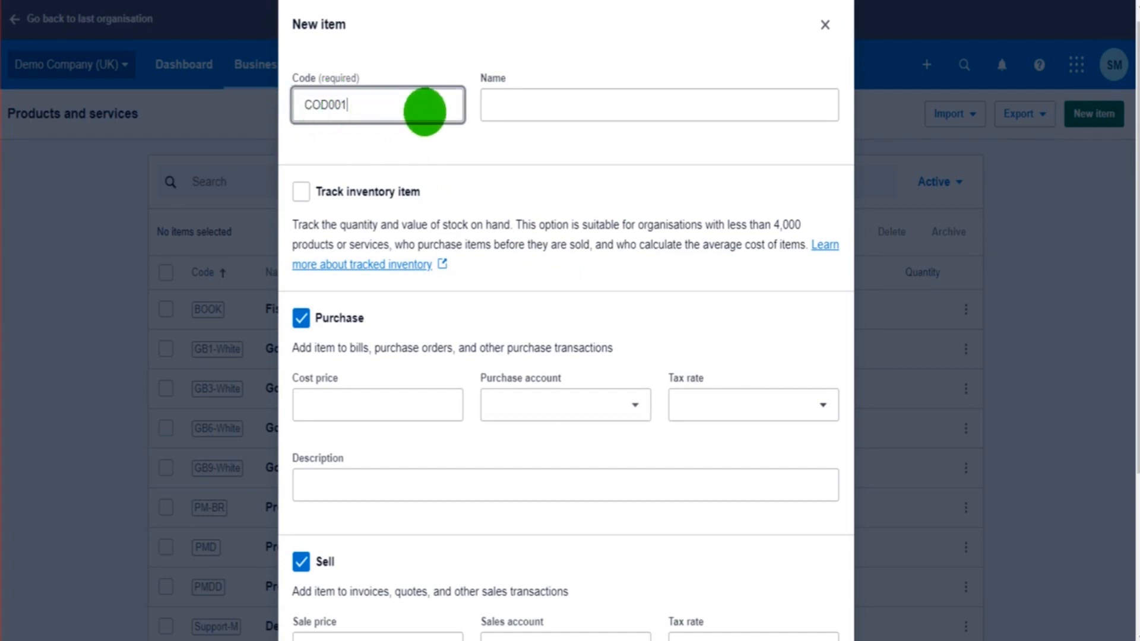
{"action": "type", "text": "Cod Fillets"}
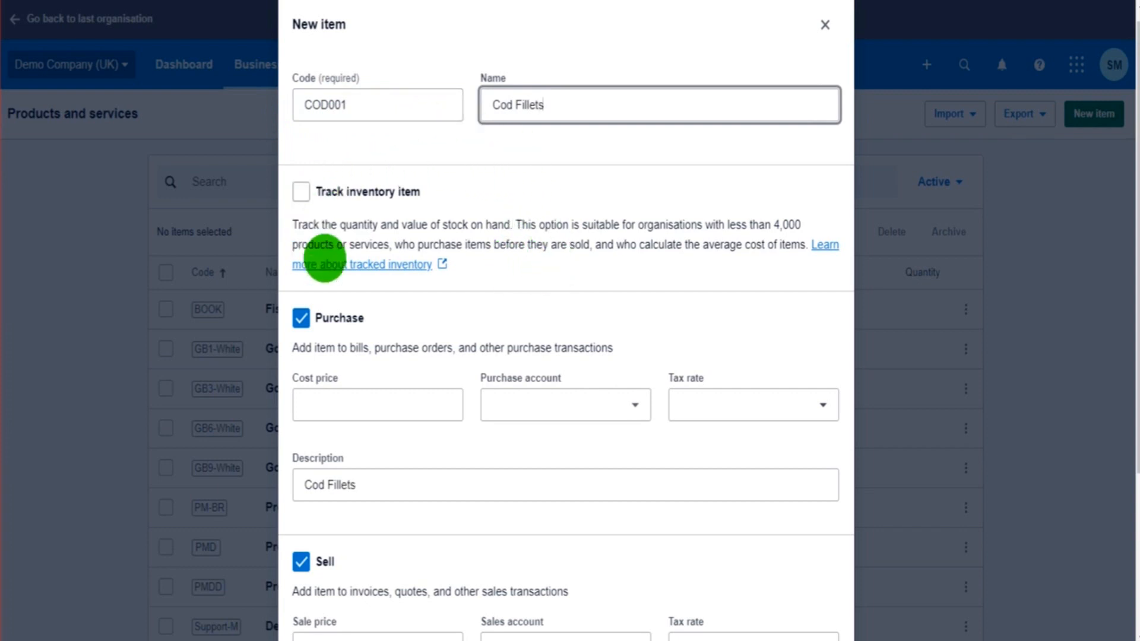
{"action": "mouse_move", "coordinate": [484, 206]}
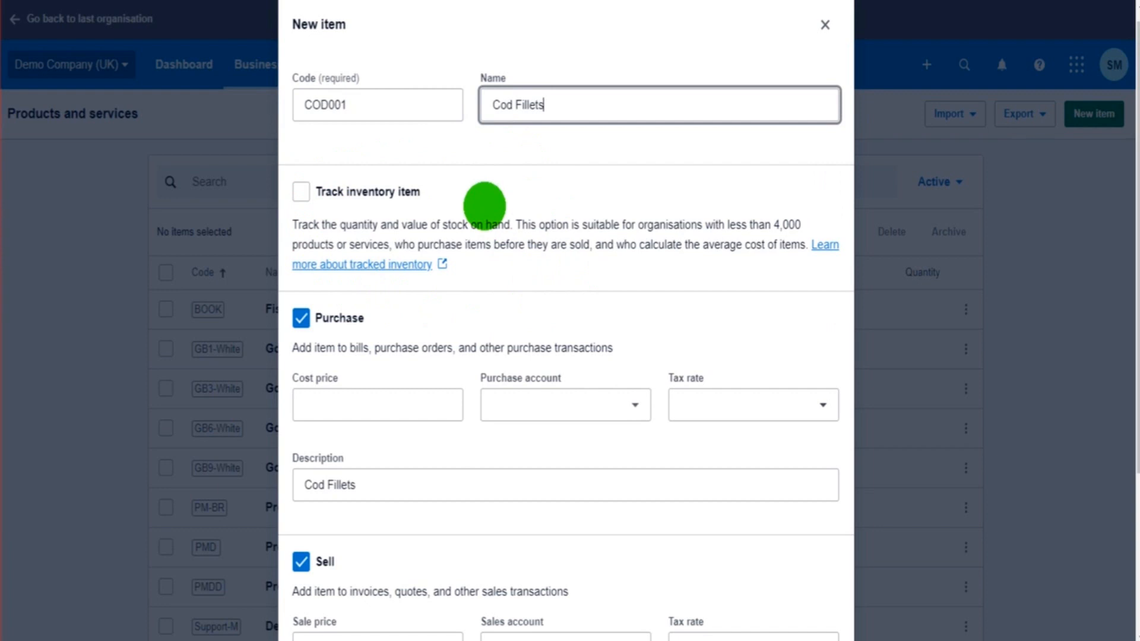
{"action": "mouse_move", "coordinate": [301, 191]}
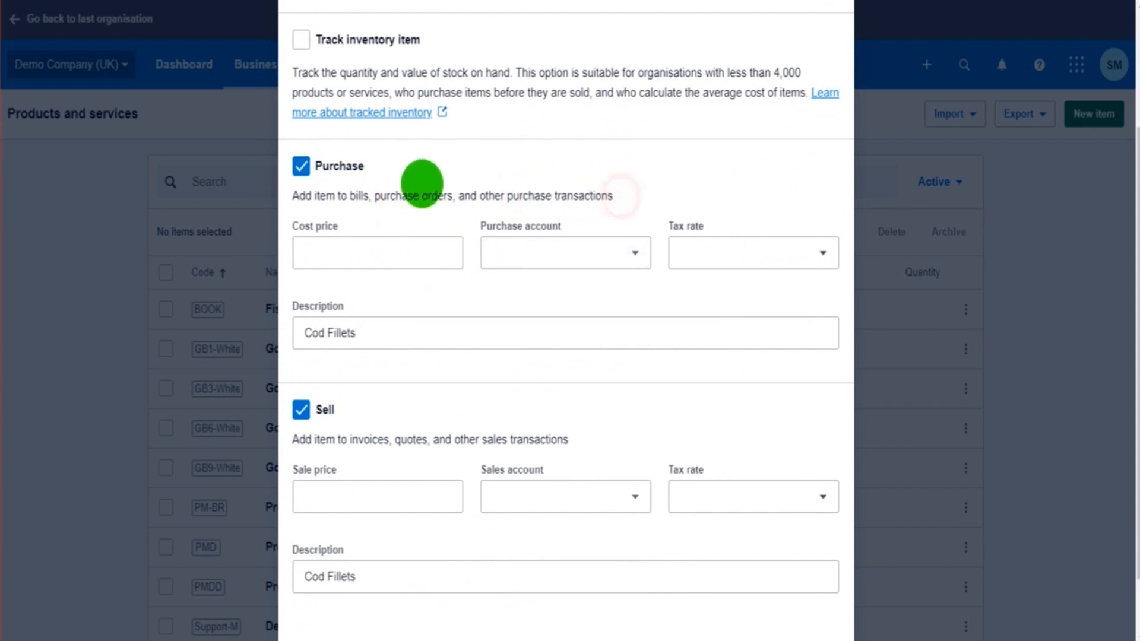
{"action": "scroll", "scroll_direction": "down", "scroll_amount": 3}
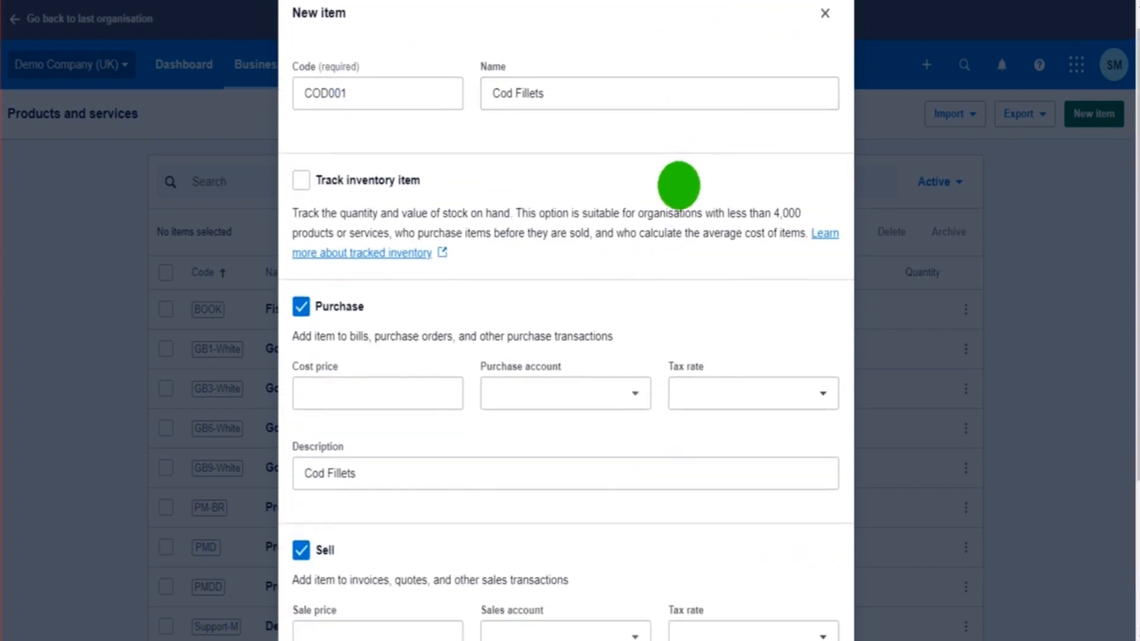
{"action": "scroll", "scroll_direction": "down", "scroll_amount": 3}
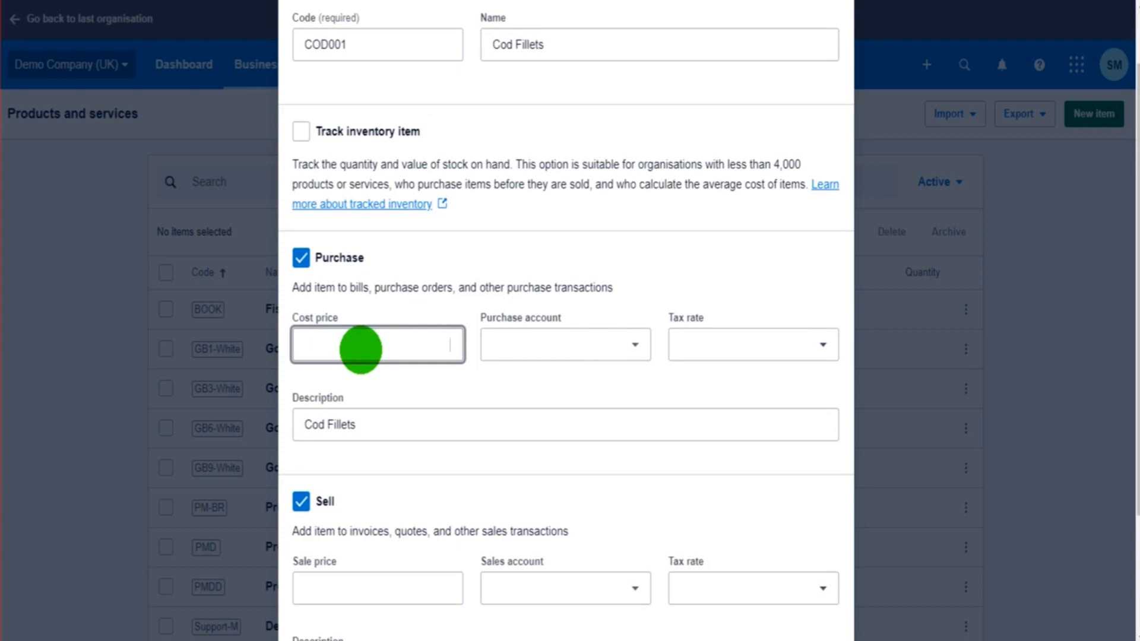
Set the item's cost price to 2.00 with purchase account 300 - Purchases.
{"action": "type", "text": "2.00"}
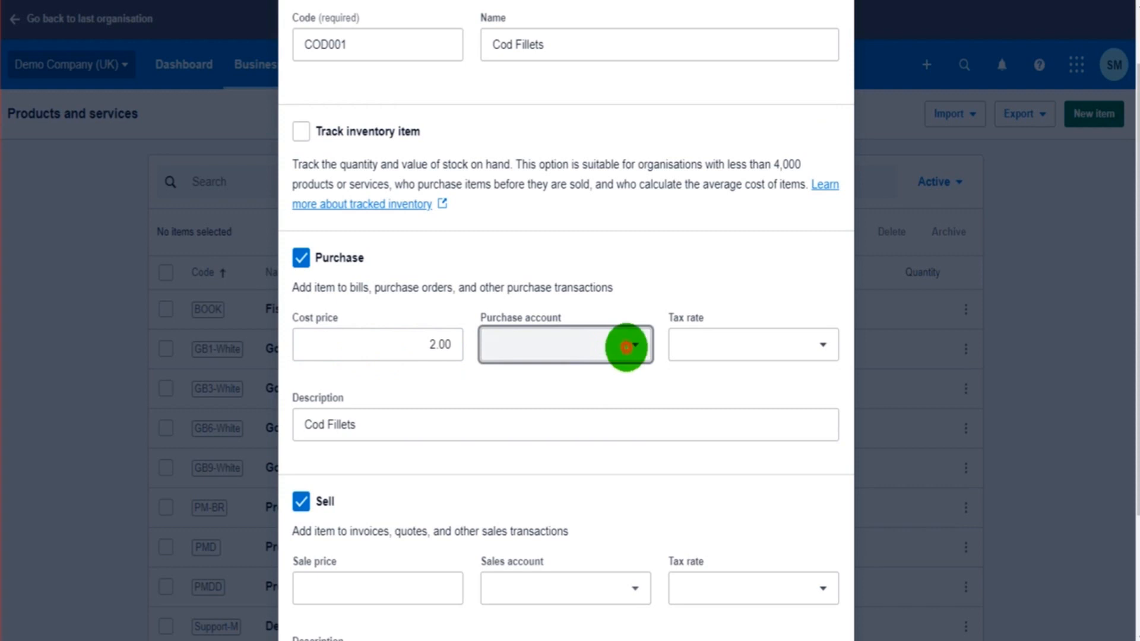
{"action": "left_click", "coordinate": [628, 345]}
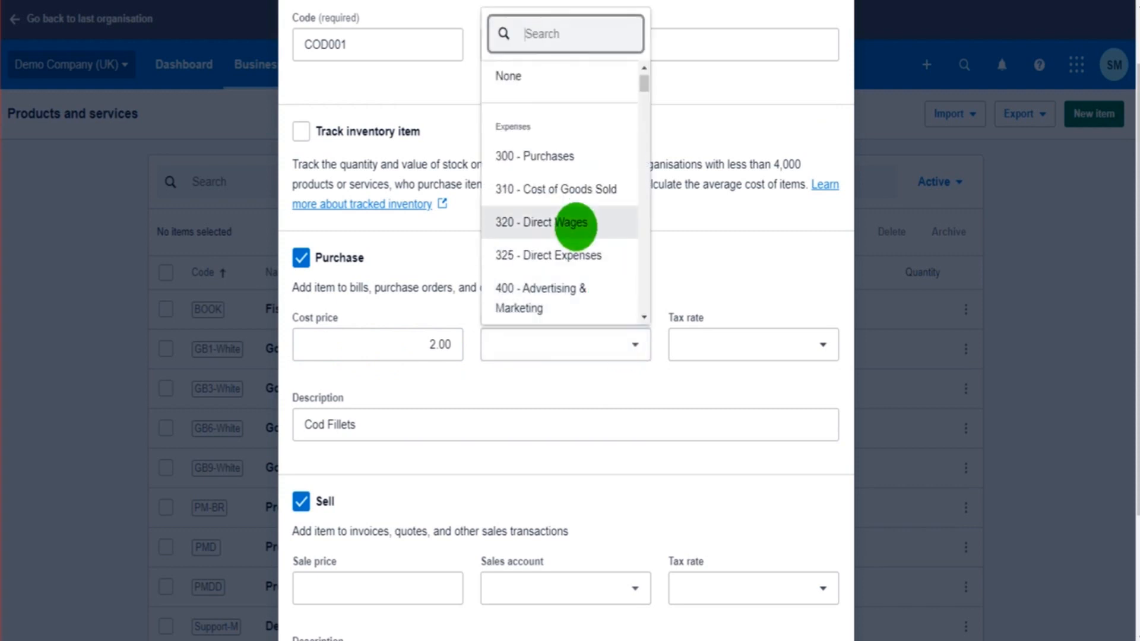
{"action": "type", "text": "pur"}
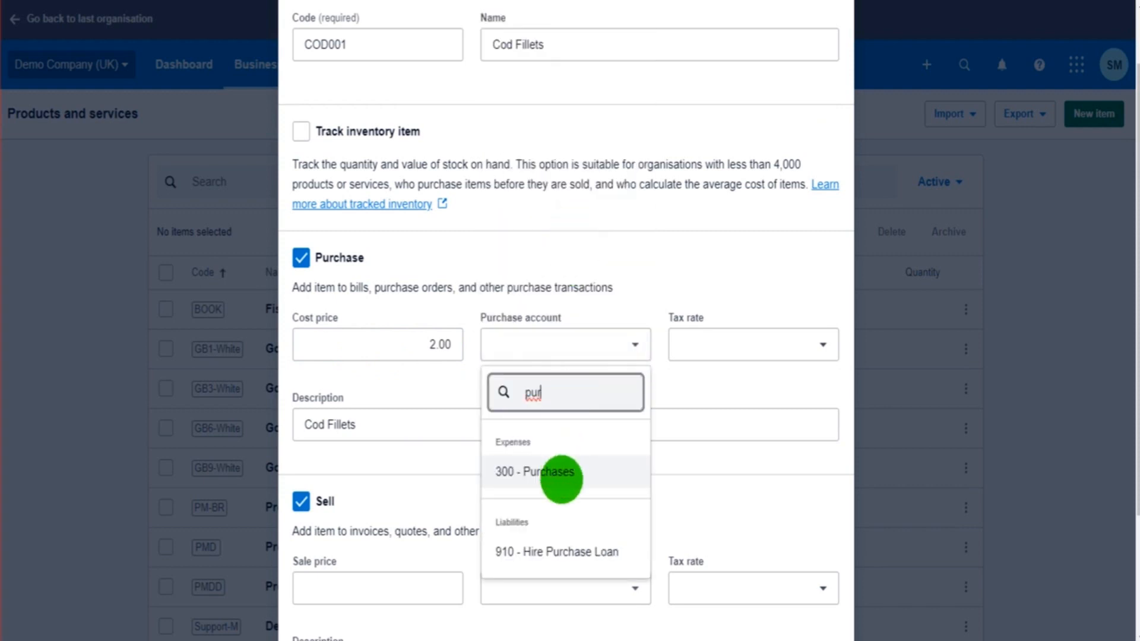
{"action": "left_click", "coordinate": [536, 471]}
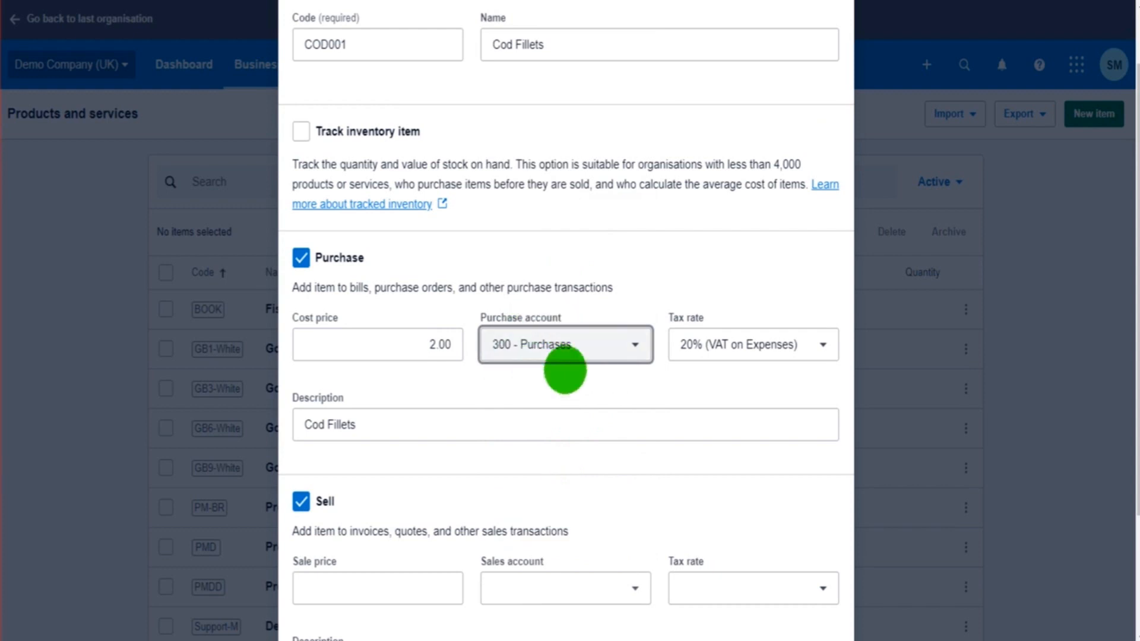
{"action": "mouse_move", "coordinate": [577, 327]}
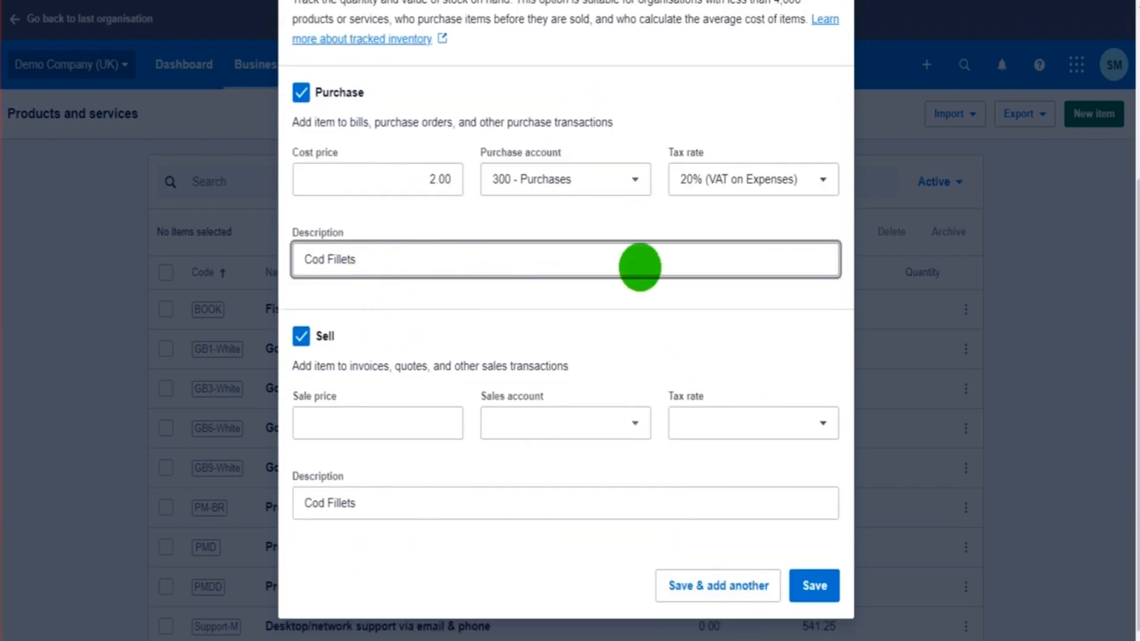
{"action": "mouse_move", "coordinate": [476, 278]}
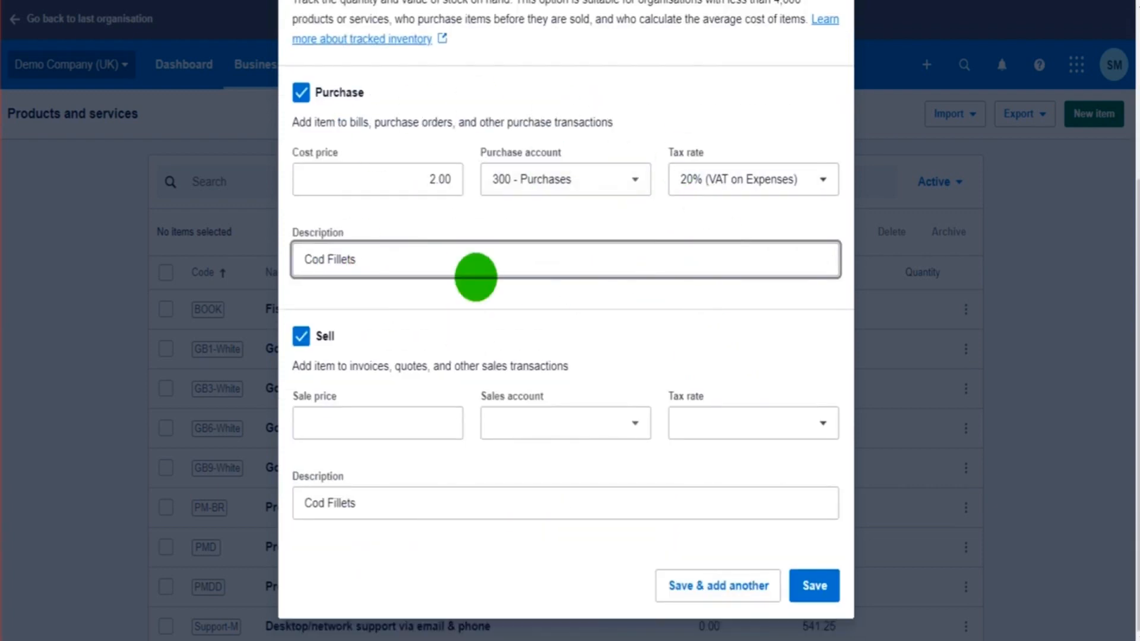
Set sale price 5.00 with sales account 200 - Sales at 20% VAT on Income.
{"action": "double_click", "coordinate": [403, 123]}
{"action": "type", "text": "5"}
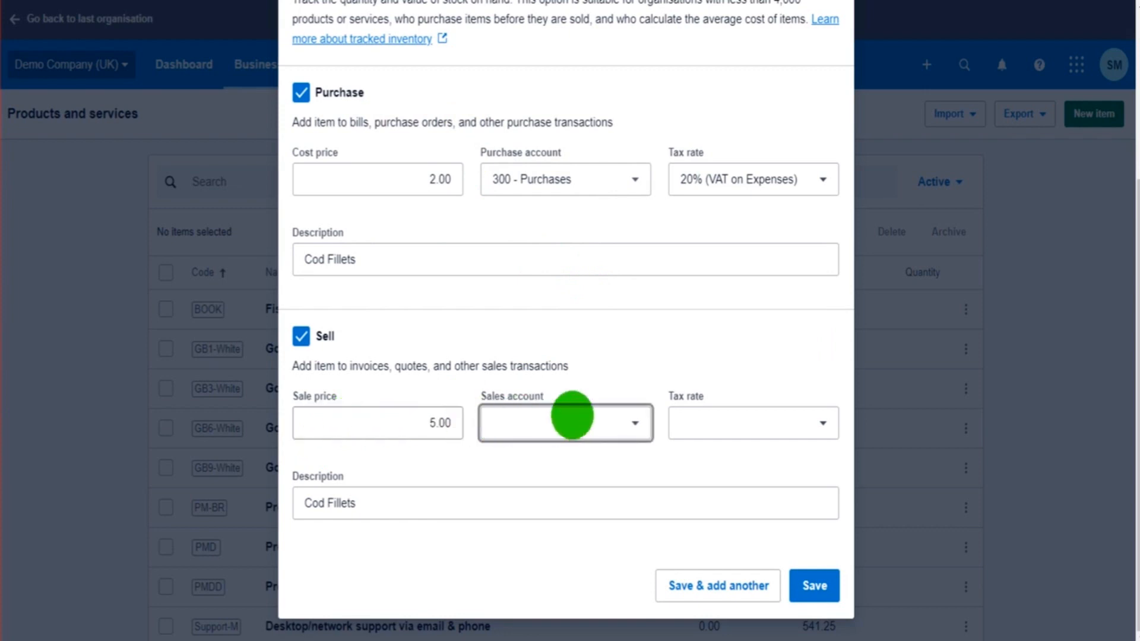
{"action": "type", "text": "sa"}
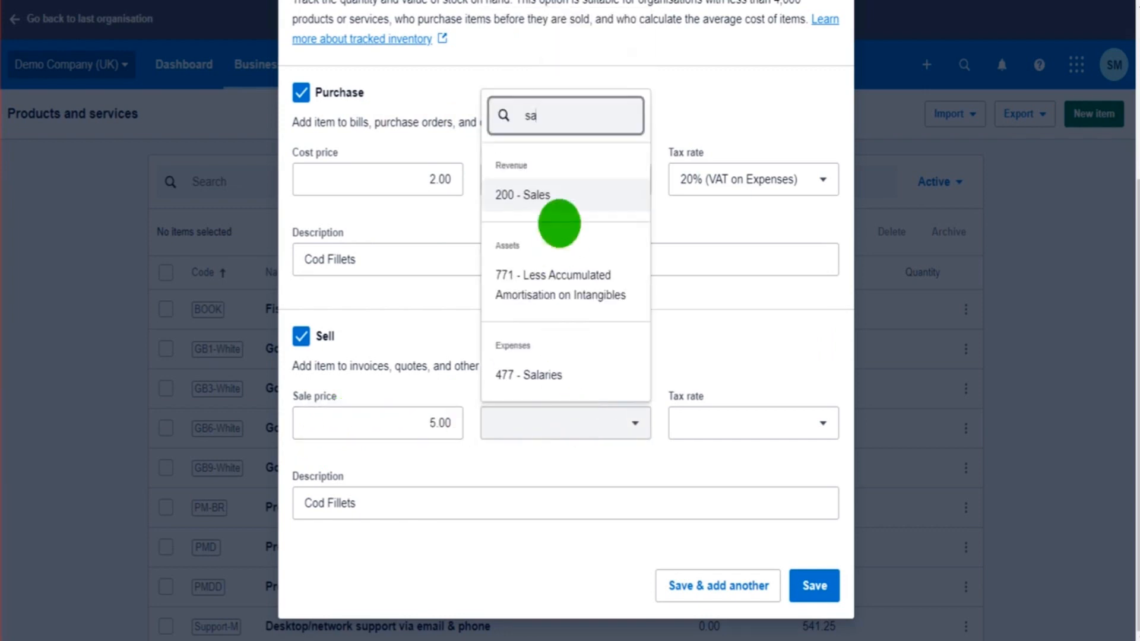
{"action": "left_click", "coordinate": [521, 195]}
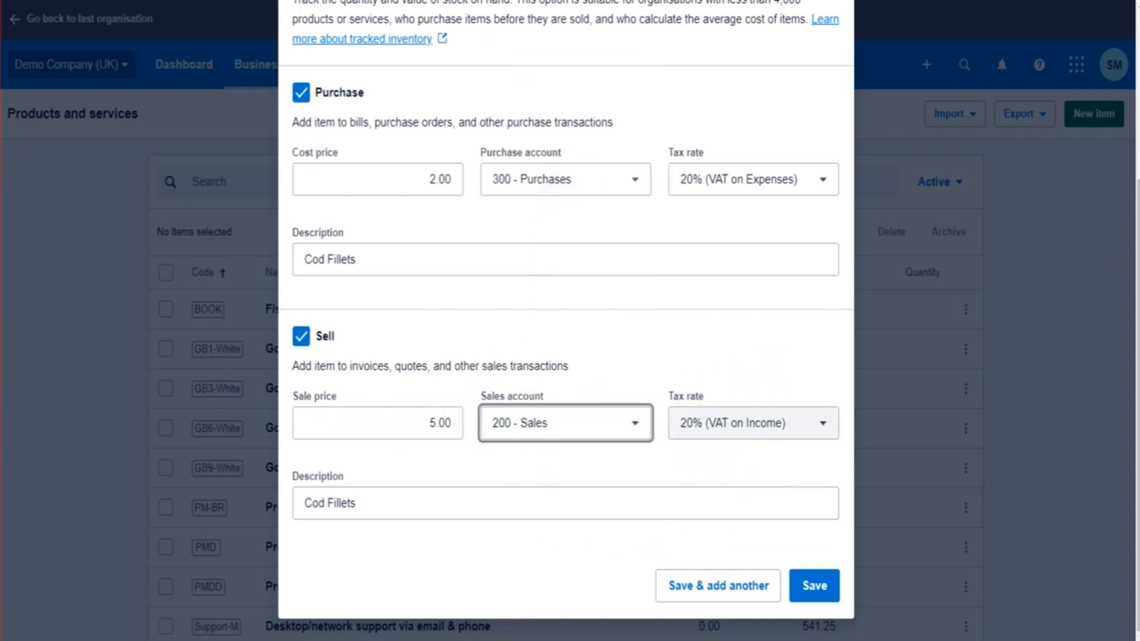
{"action": "left_click", "coordinate": [582, 423]}
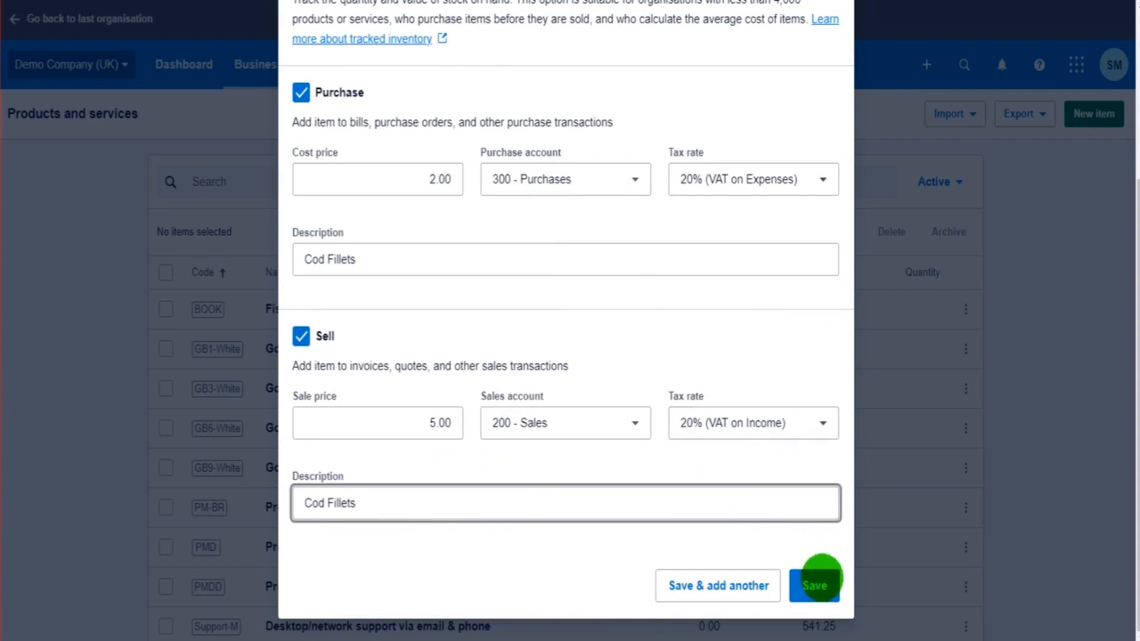
Save the Cod Fillets item so it lists at cost 2.00 and sale price 5.00.
{"action": "left_click", "coordinate": [815, 585]}
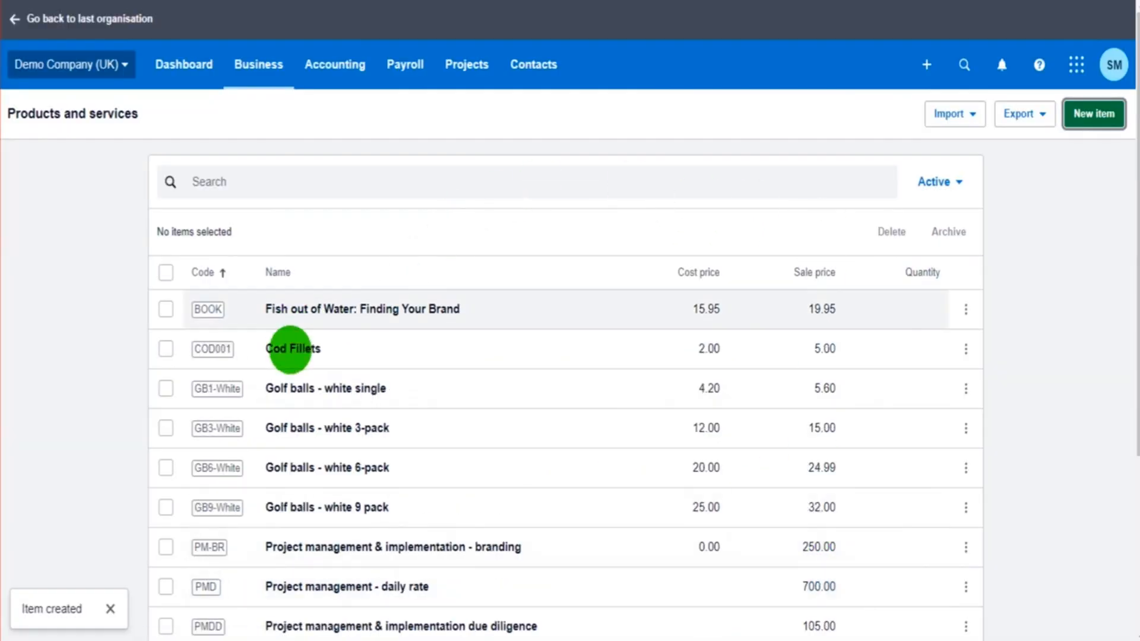
{"action": "mouse_move", "coordinate": [260, 308]}
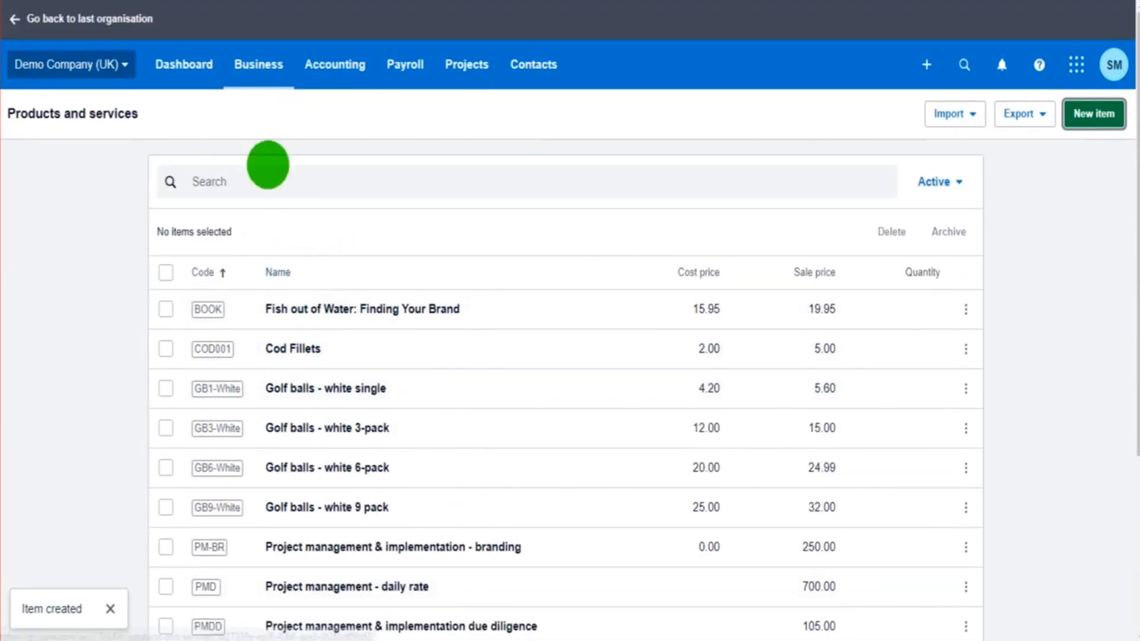
{"action": "left_click", "coordinate": [533, 65]}
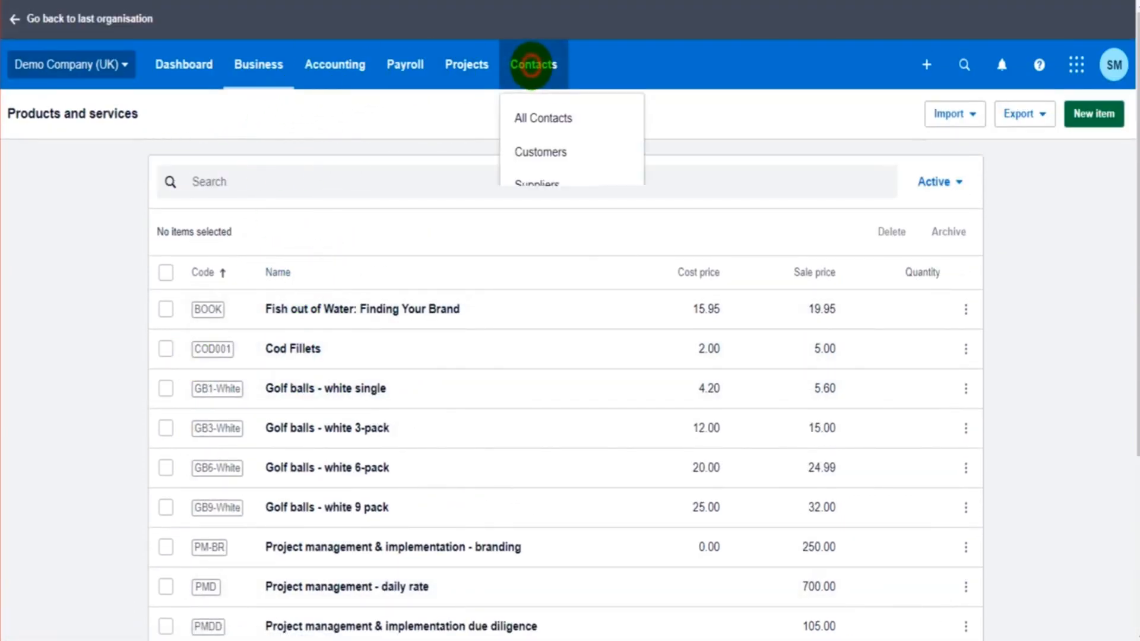
Start a bill from ABC Furniture with item COD001 Cod Fillets on the first line.
{"action": "left_click", "coordinate": [537, 184]}
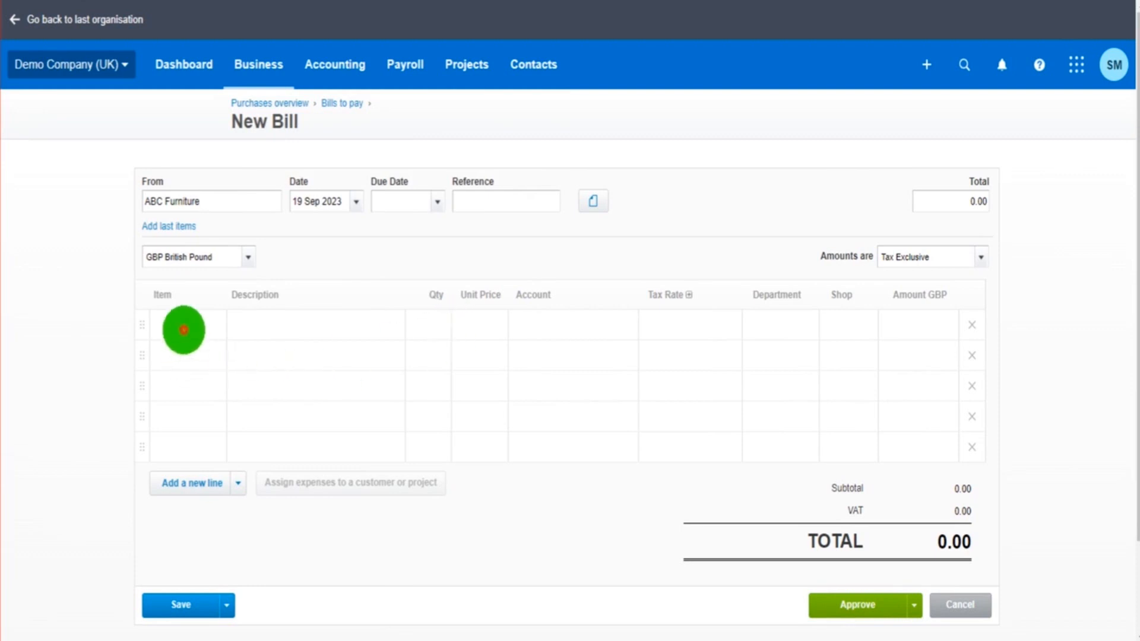
{"action": "left_click", "coordinate": [184, 325]}
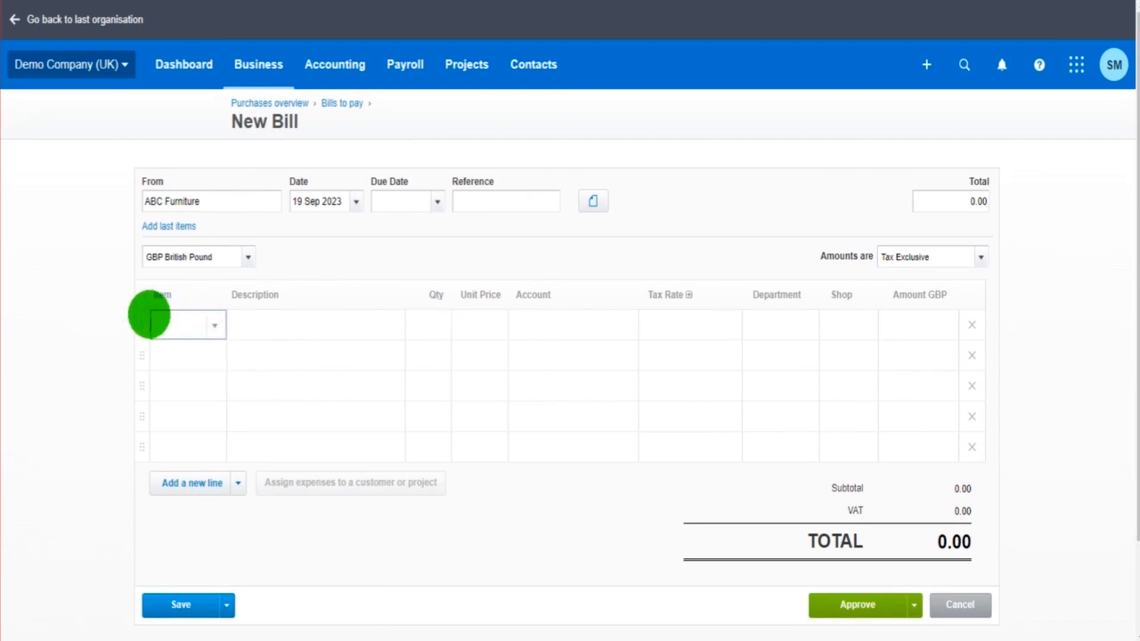
{"action": "type", "text": "cod"}
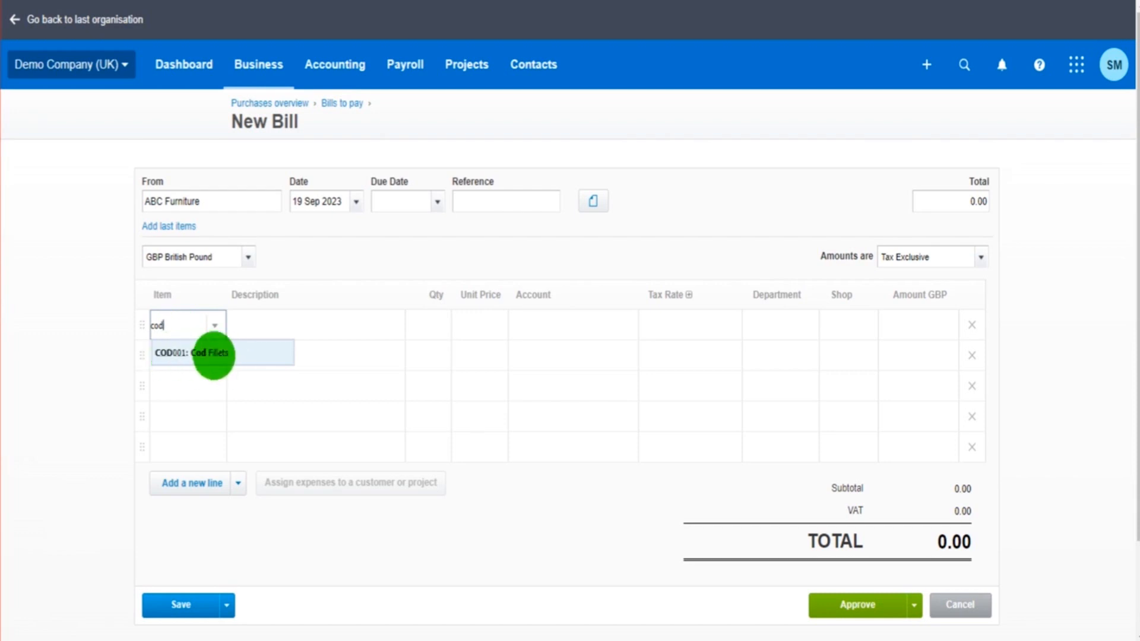
{"action": "left_click", "coordinate": [196, 353]}
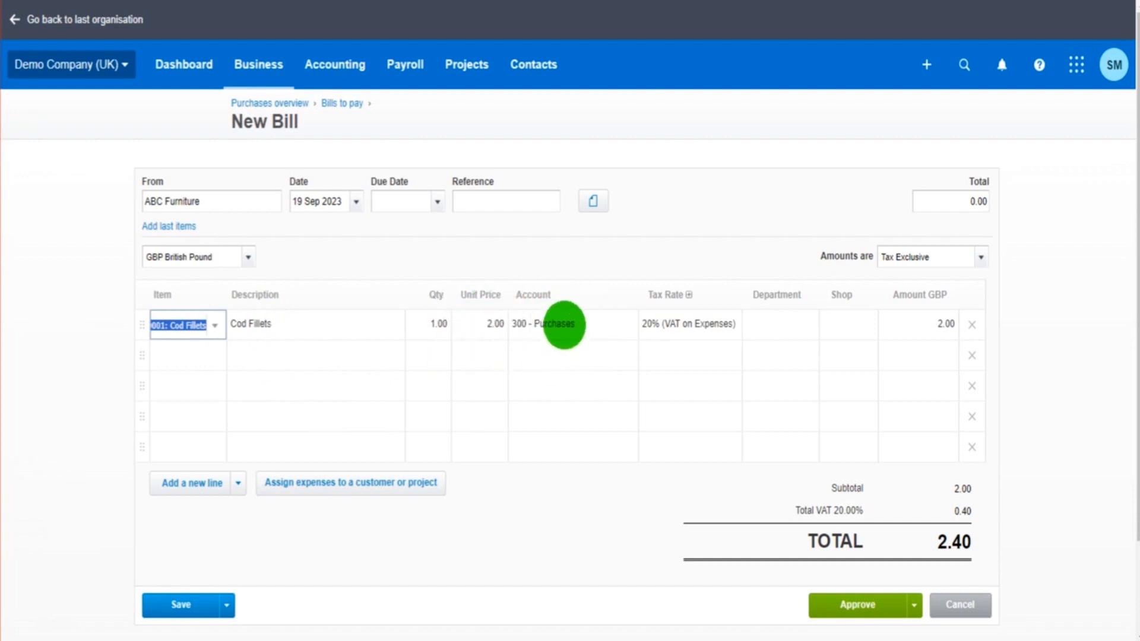
{"action": "mouse_move", "coordinate": [382, 469]}
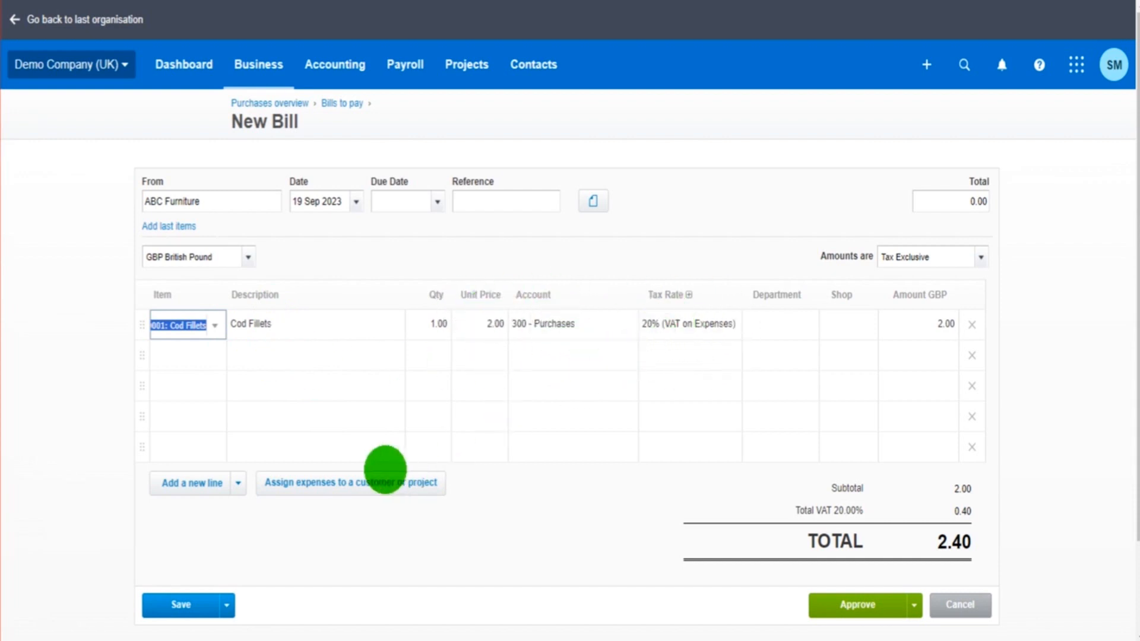
Set quantity 10 and due date 19 Sep 2023, then approve the 24.00 bill.
{"action": "left_click", "coordinate": [314, 323]}
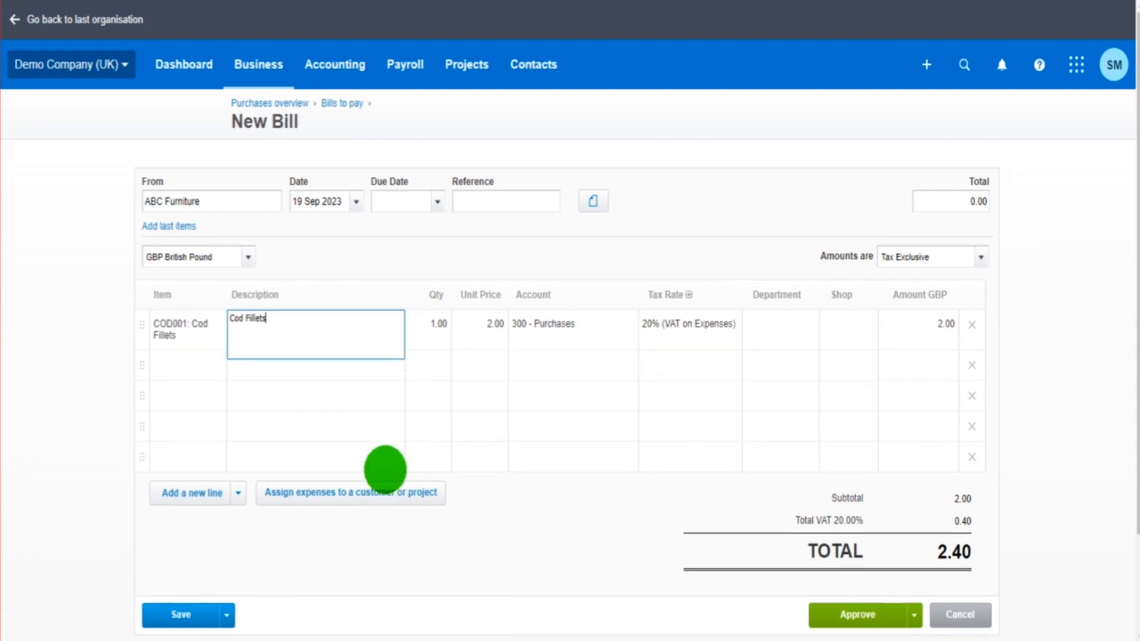
{"action": "left_click", "coordinate": [558, 324]}
{"action": "type", "text": "10"}
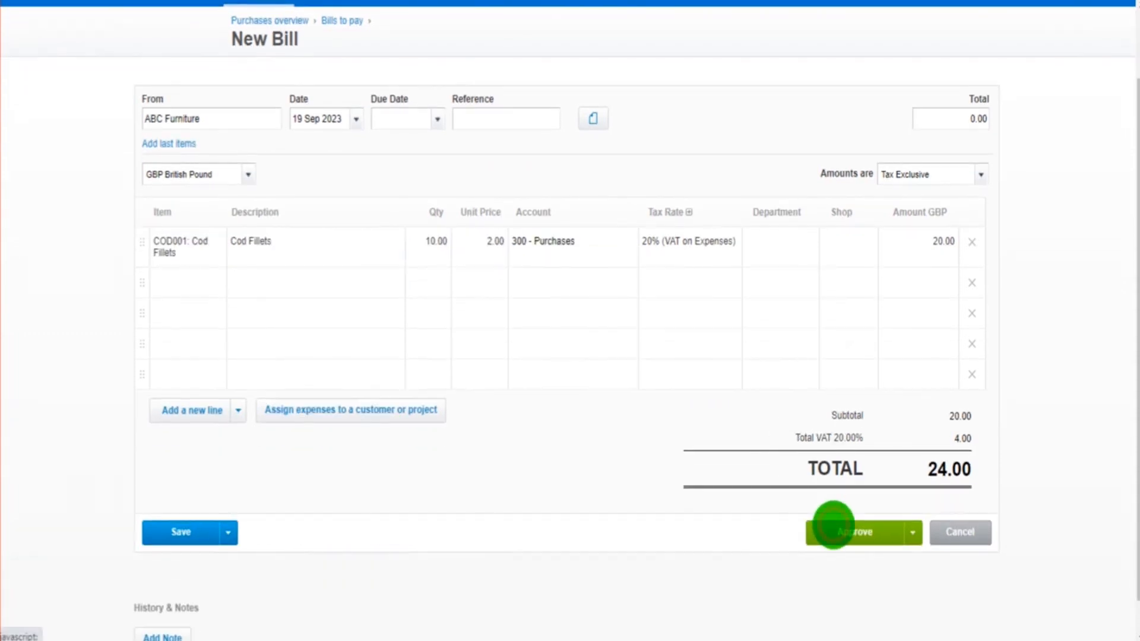
{"action": "left_click", "coordinate": [853, 533]}
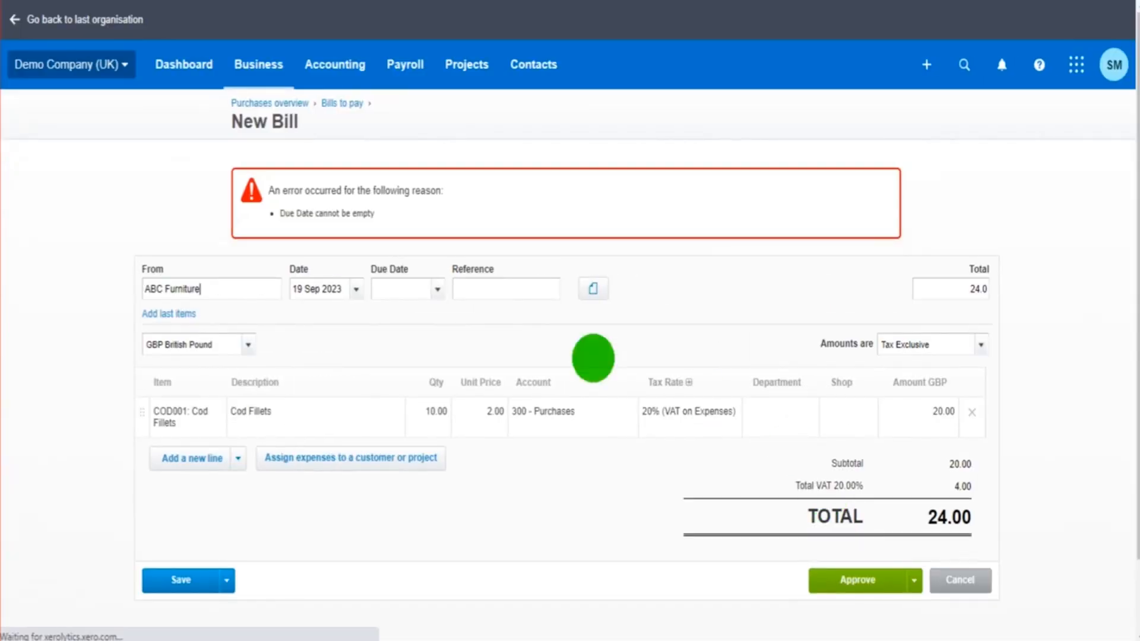
{"action": "left_click", "coordinate": [407, 289]}
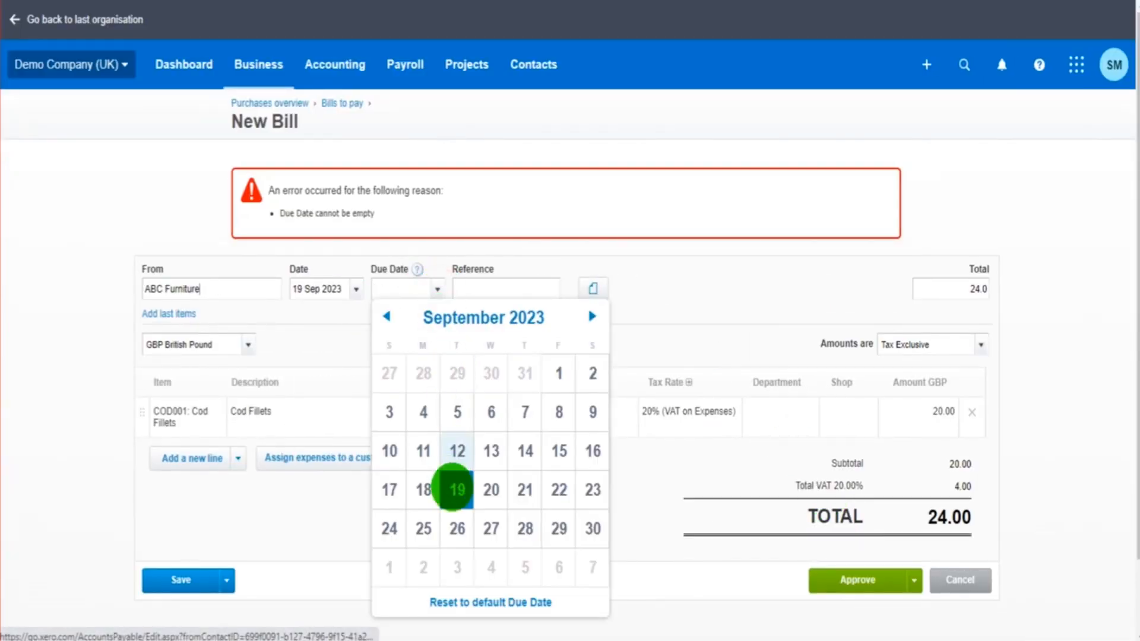
{"action": "left_click", "coordinate": [456, 489]}
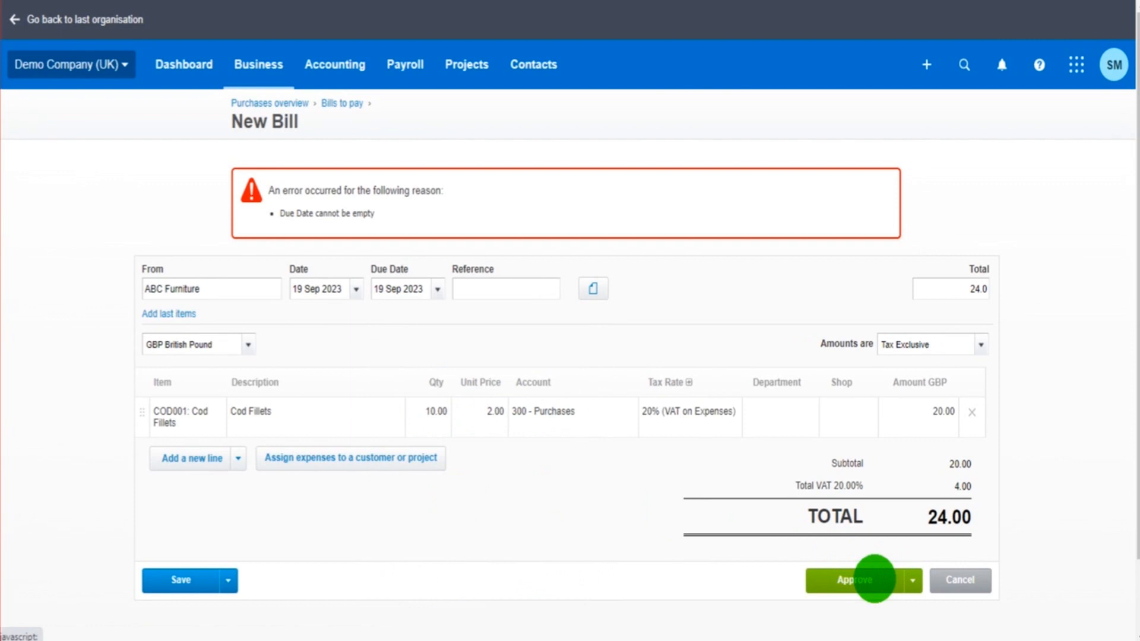
{"action": "left_click", "coordinate": [854, 580]}
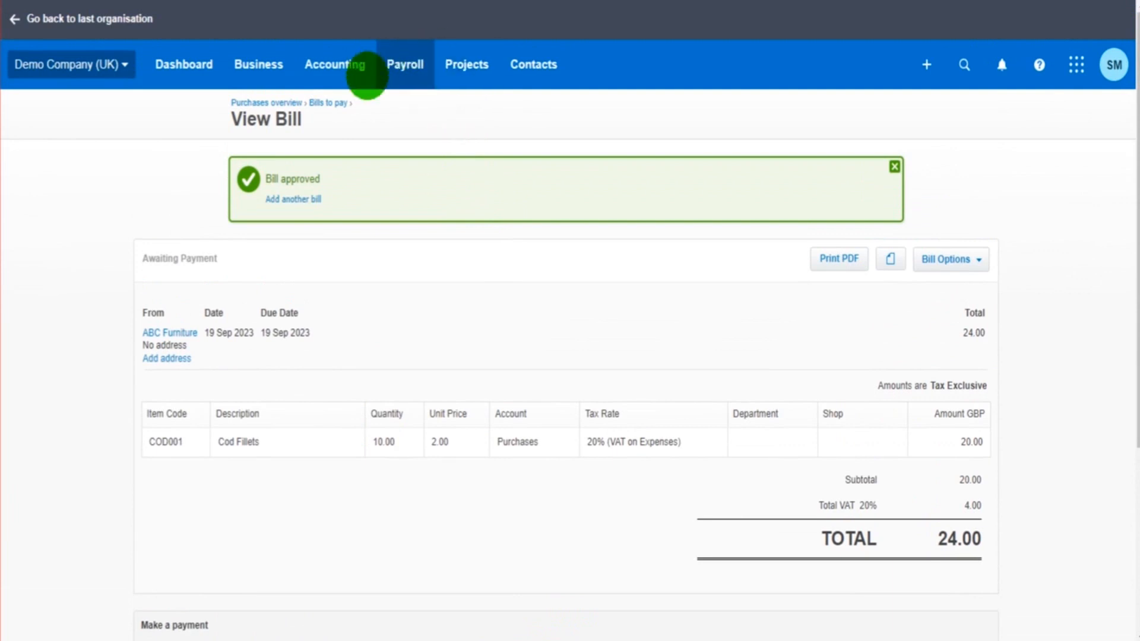
{"action": "mouse_move", "coordinate": [508, 77]}
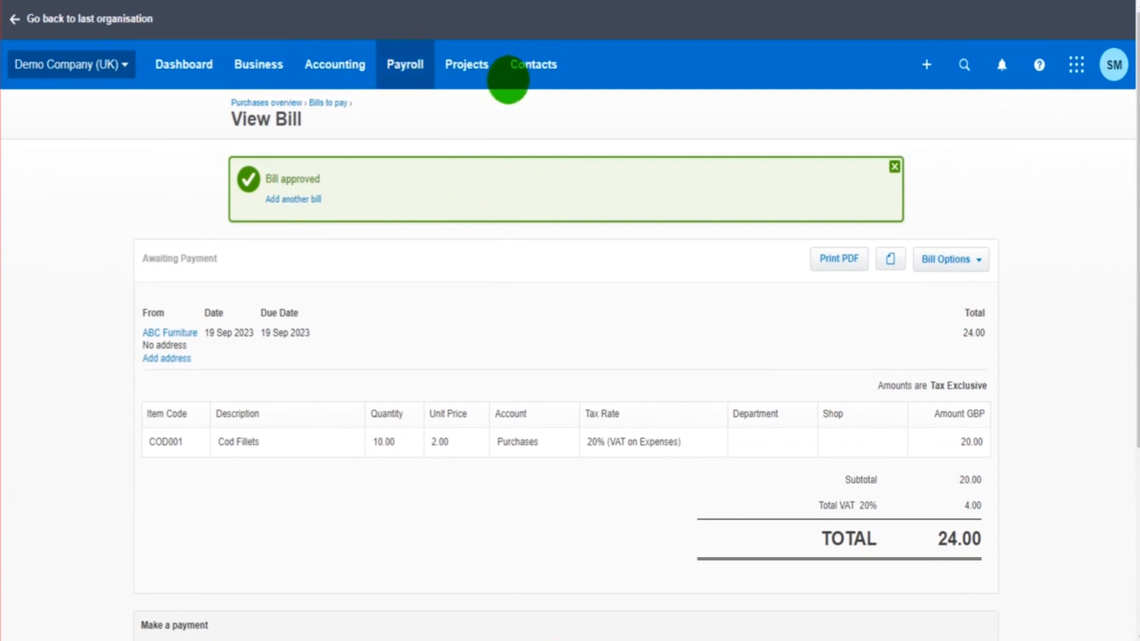
Start a new sales invoice for the customer Bank West.
{"action": "left_click", "coordinate": [533, 64]}
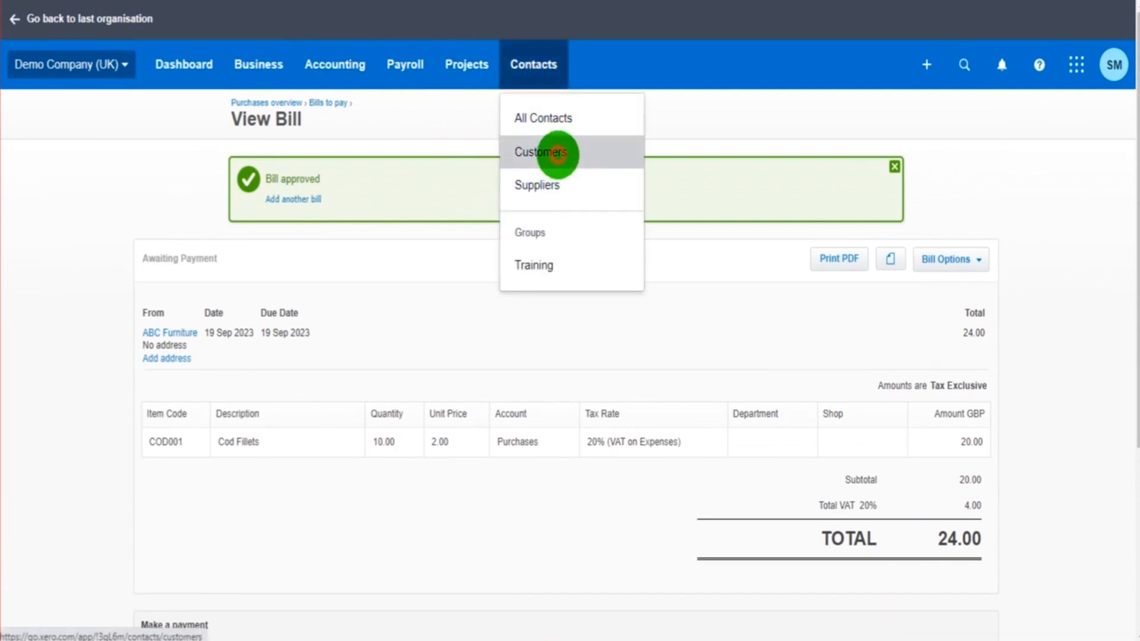
{"action": "left_click", "coordinate": [542, 152]}
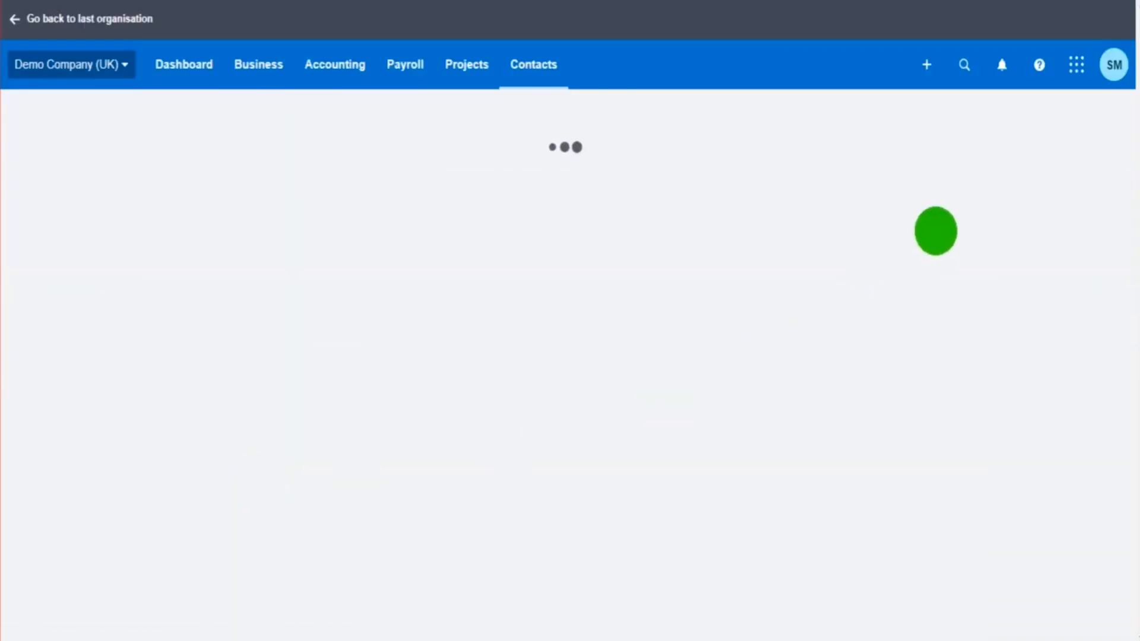
{"action": "left_click", "coordinate": [1060, 249]}
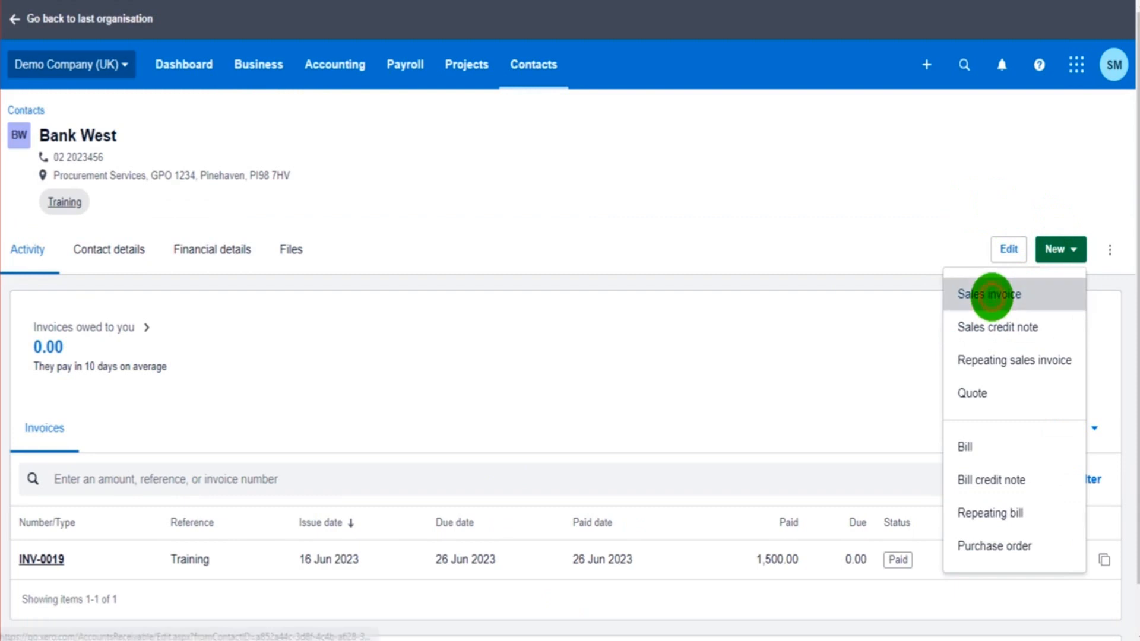
{"action": "left_click", "coordinate": [990, 294]}
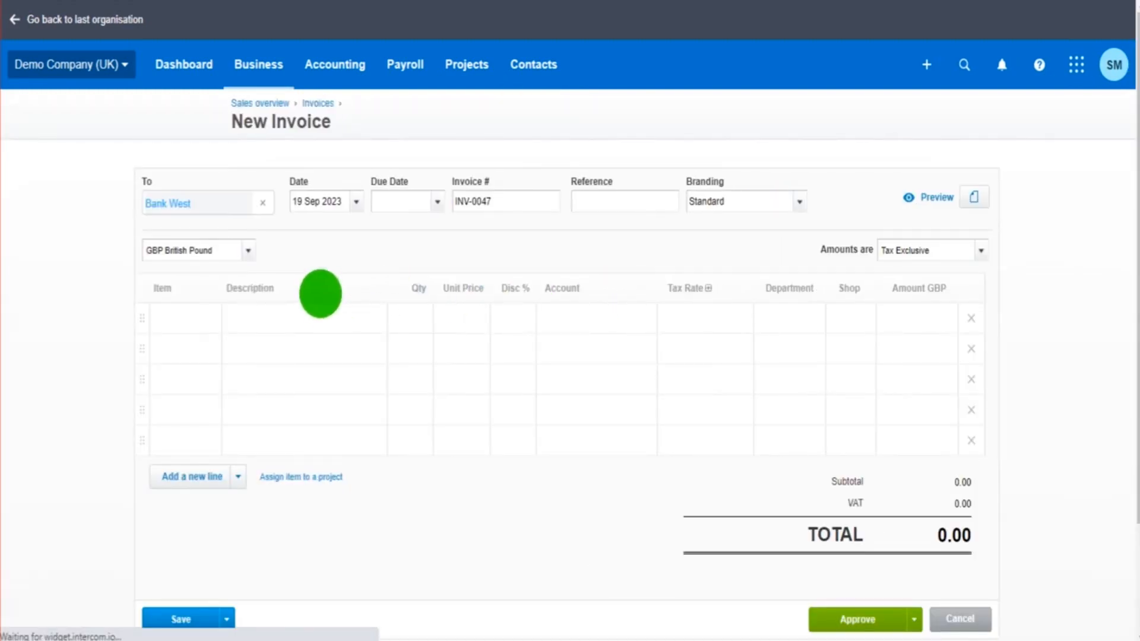
Add Cod Fillets at 5.00 to the invoice line and approve INV-0047 for 30.00.
{"action": "left_click", "coordinate": [435, 202]}
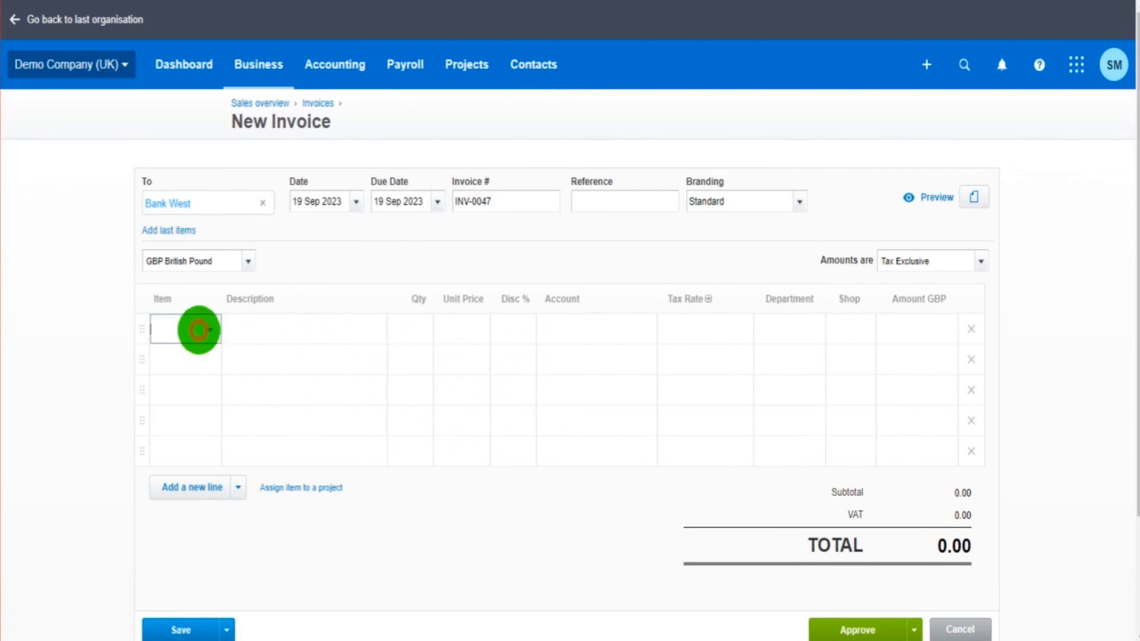
{"action": "type", "text": "co"}
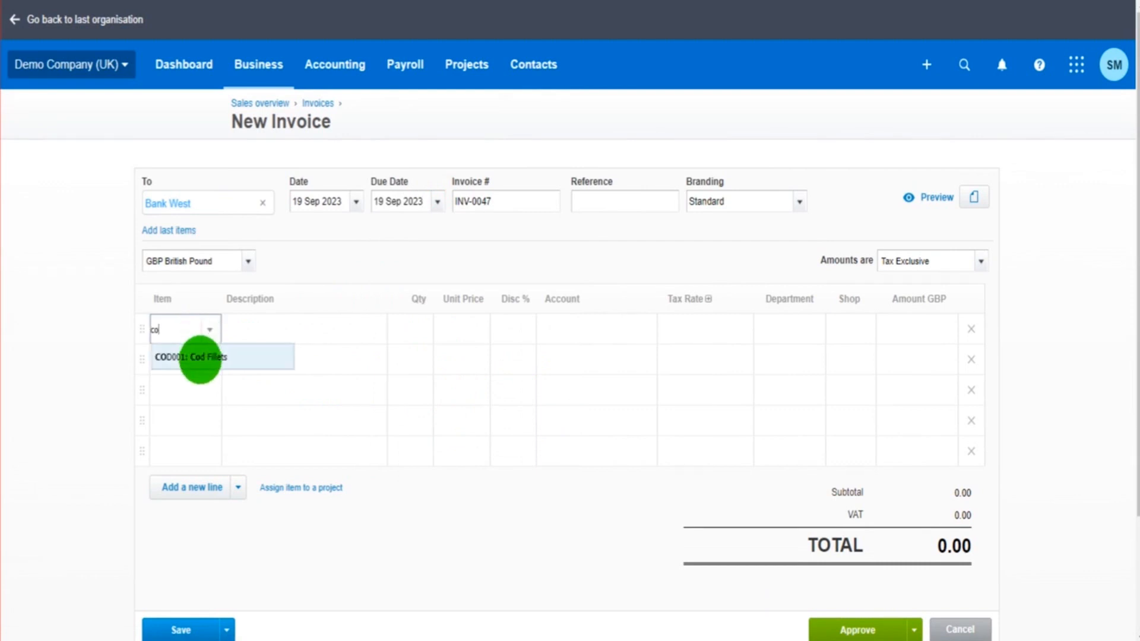
{"action": "left_click", "coordinate": [190, 357]}
{"action": "type", "text": "5"}
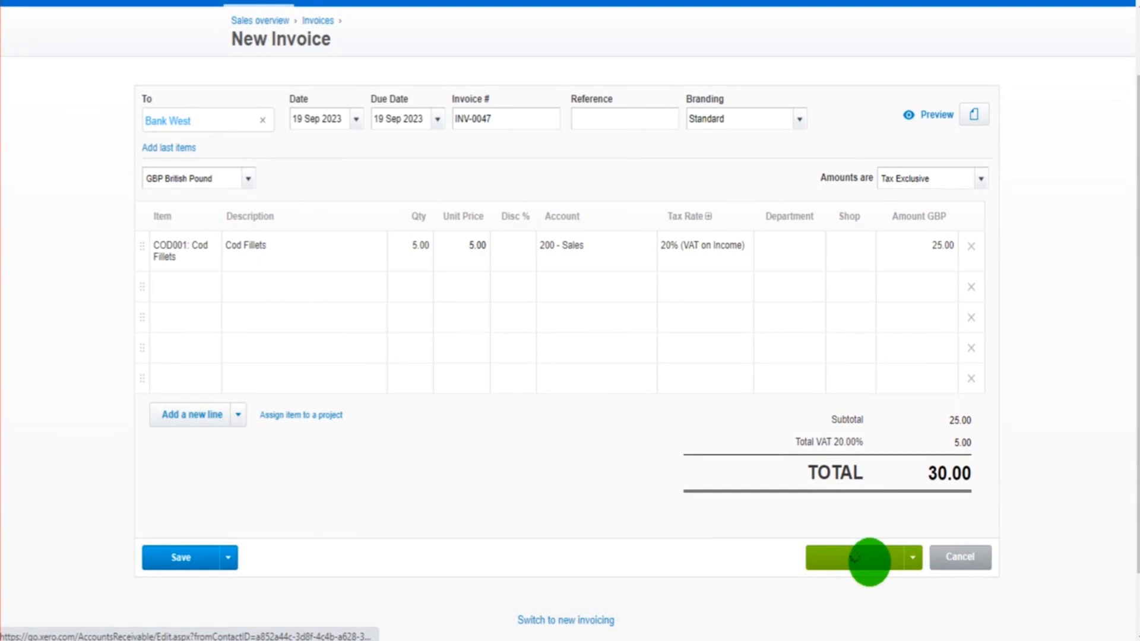
{"action": "left_click", "coordinate": [860, 558]}
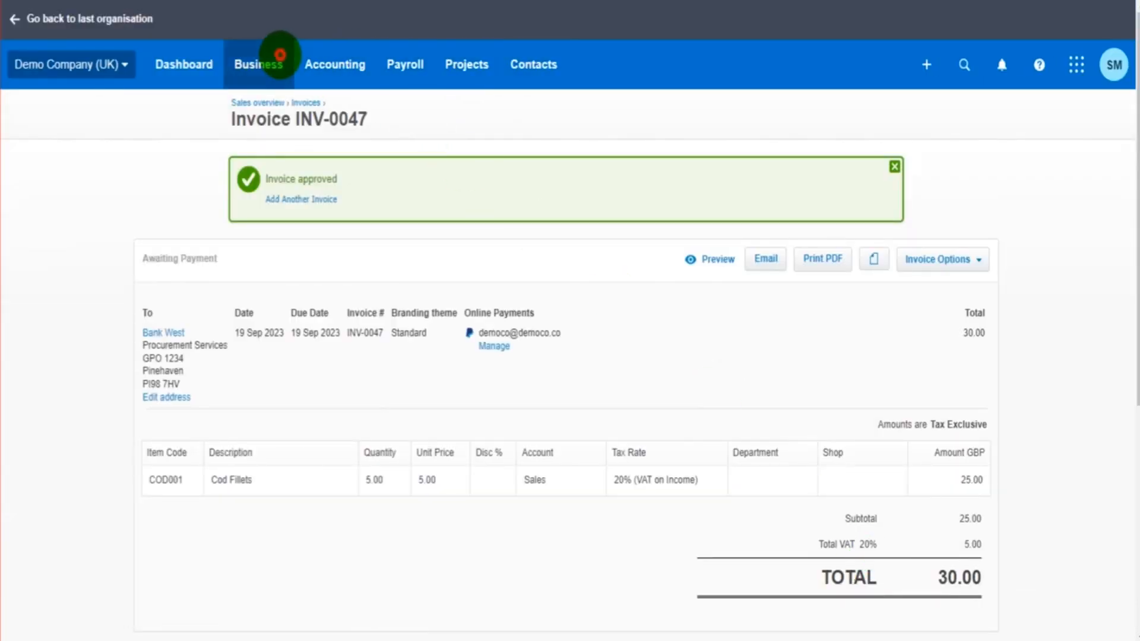
{"action": "mouse_move", "coordinate": [406, 391]}
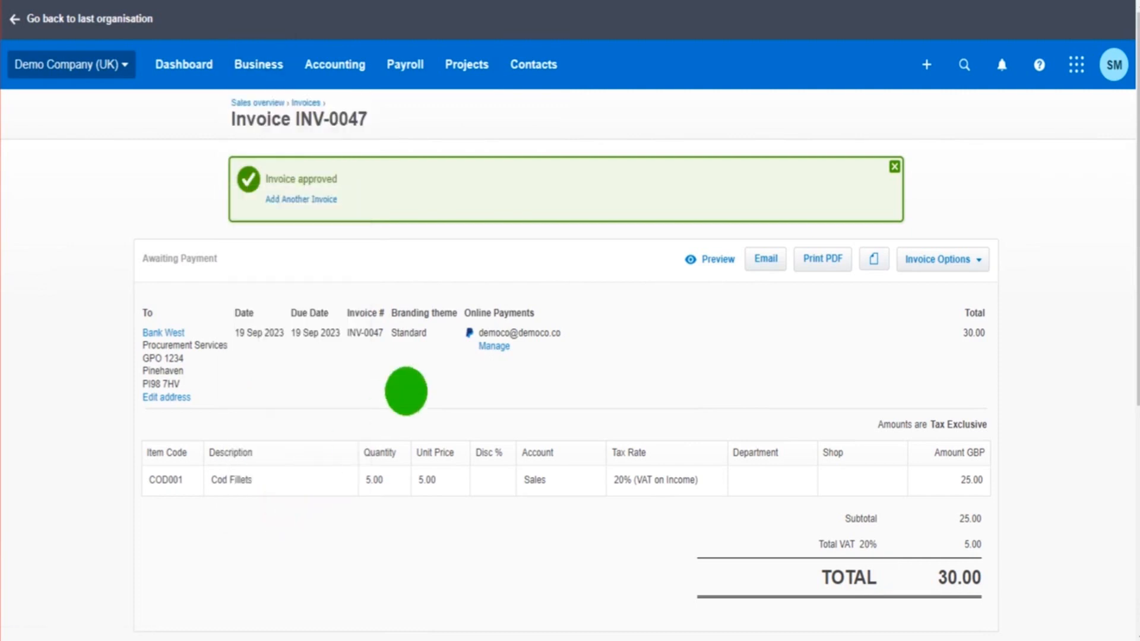
Open the Cod Fillets item and scroll to invoice INV-0047 in its latest transactions.
{"action": "left_click", "coordinate": [258, 65]}
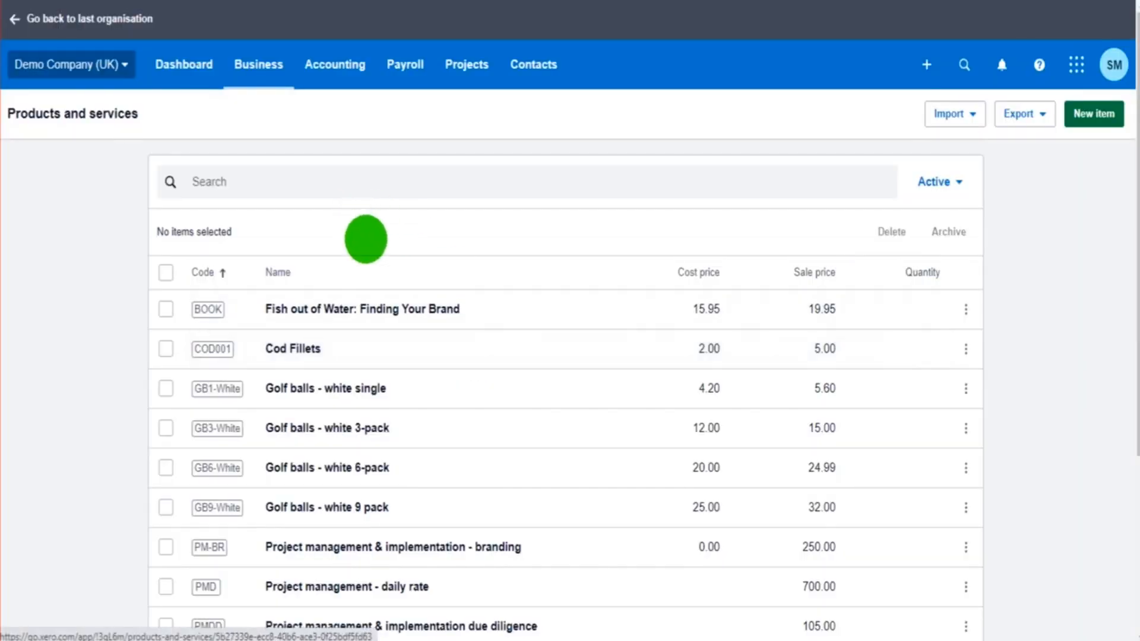
{"action": "left_click", "coordinate": [292, 349]}
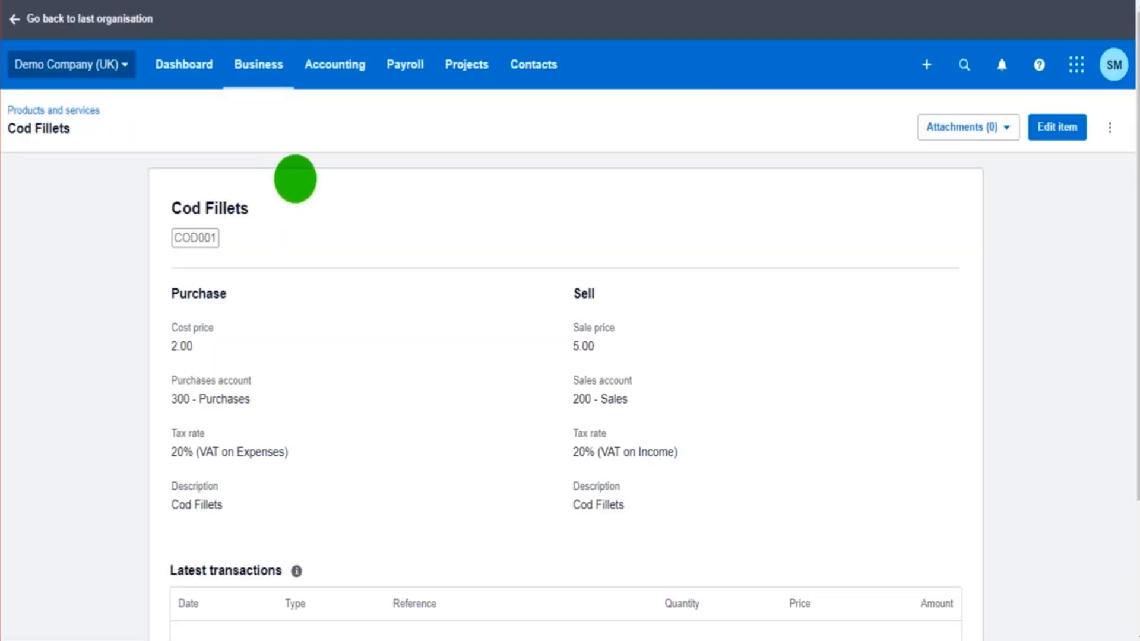
{"action": "scroll", "scroll_direction": "down", "scroll_amount": 3}
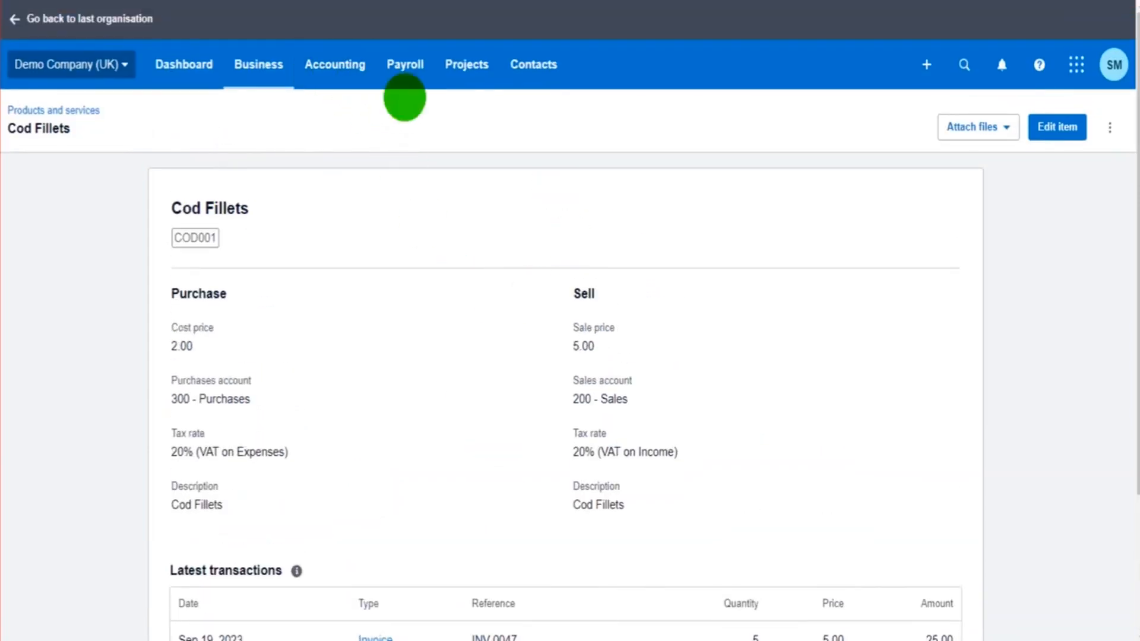
{"action": "mouse_move", "coordinate": [442, 65]}
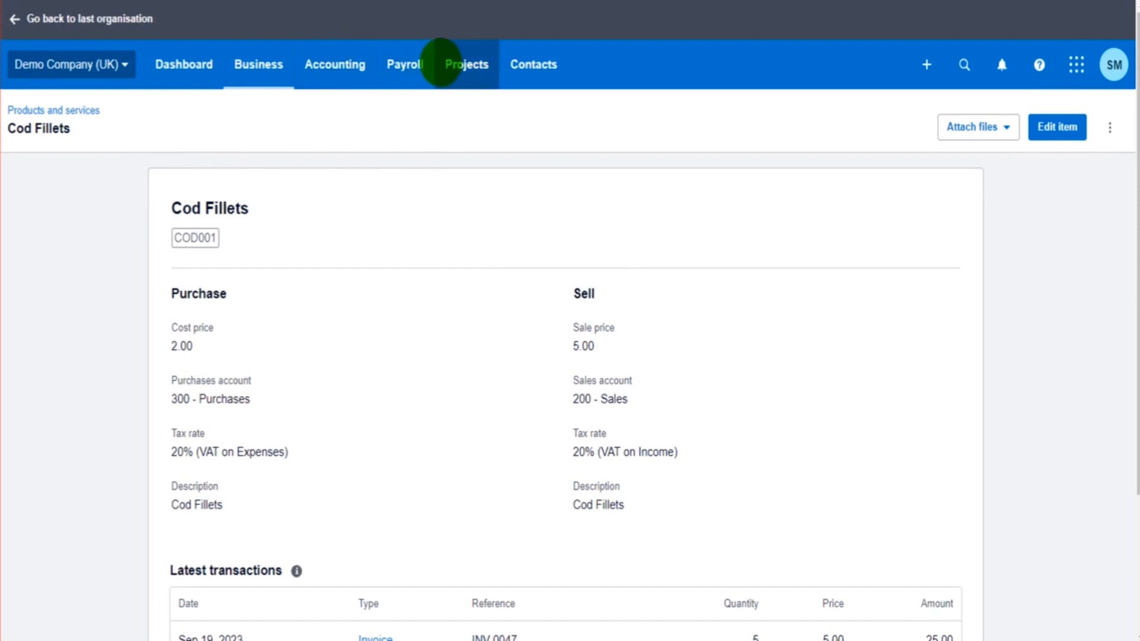
{"action": "left_click", "coordinate": [335, 65]}
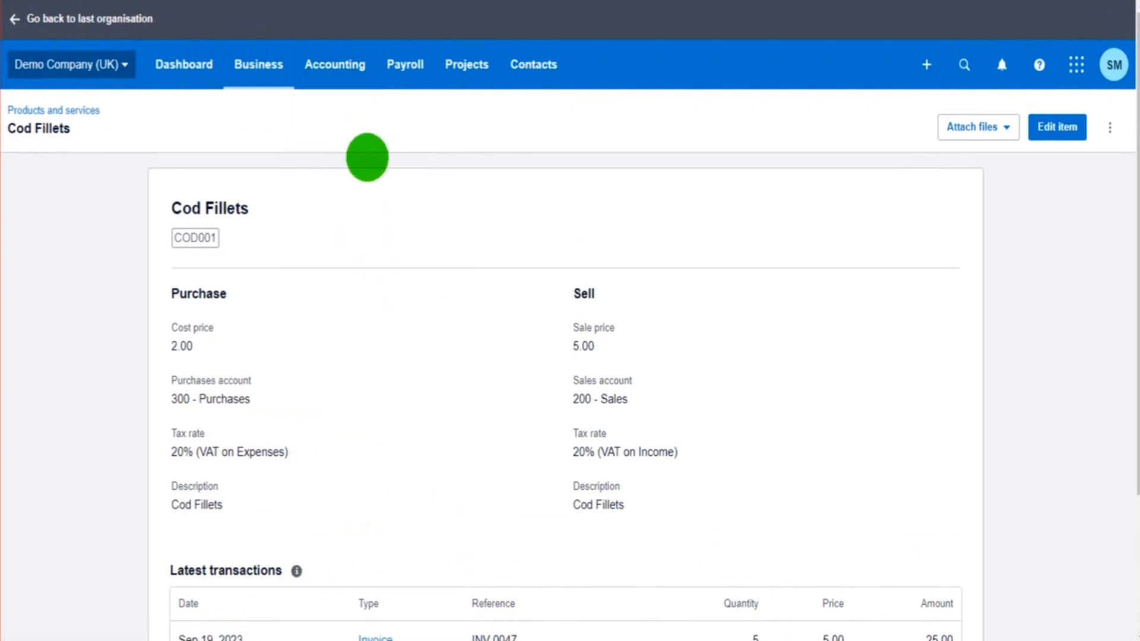
Find the Sales by Item report for September 2023, showing Cod Fillets: 5.0 sold, 25.00.
{"action": "left_click", "coordinate": [335, 64]}
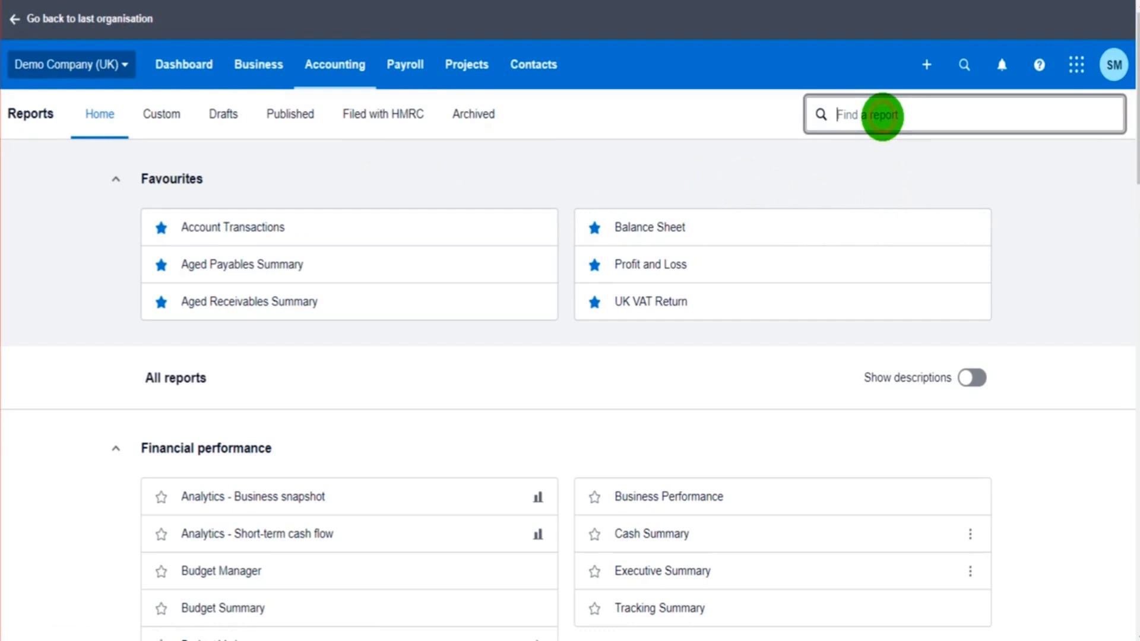
{"action": "type", "text": "sales"}
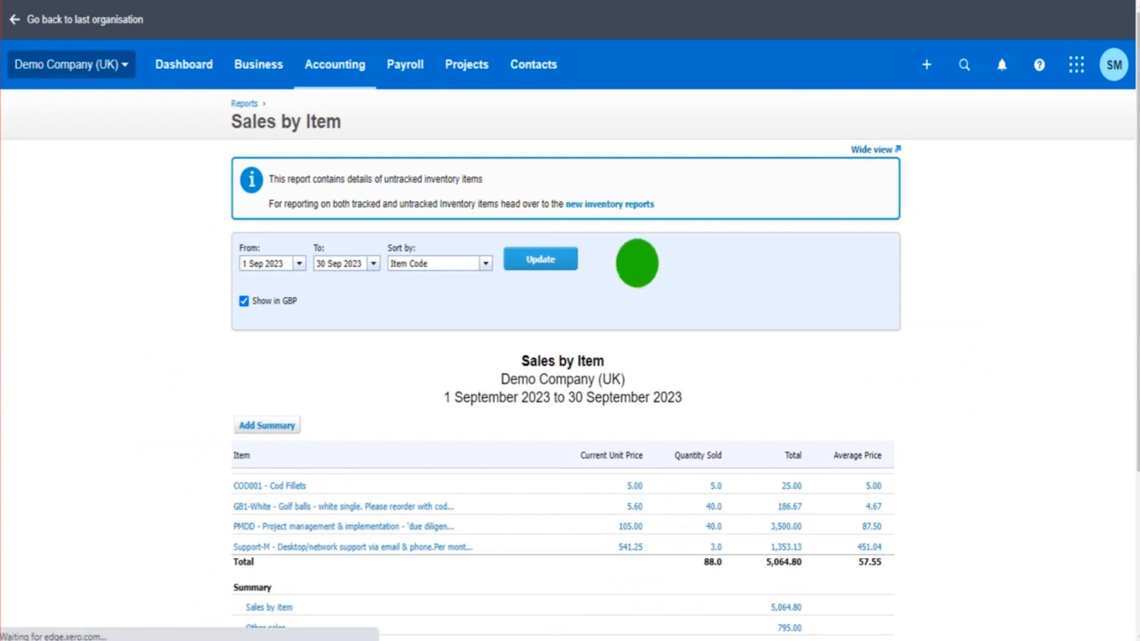
{"action": "scroll", "scroll_direction": "down", "scroll_amount": 3}
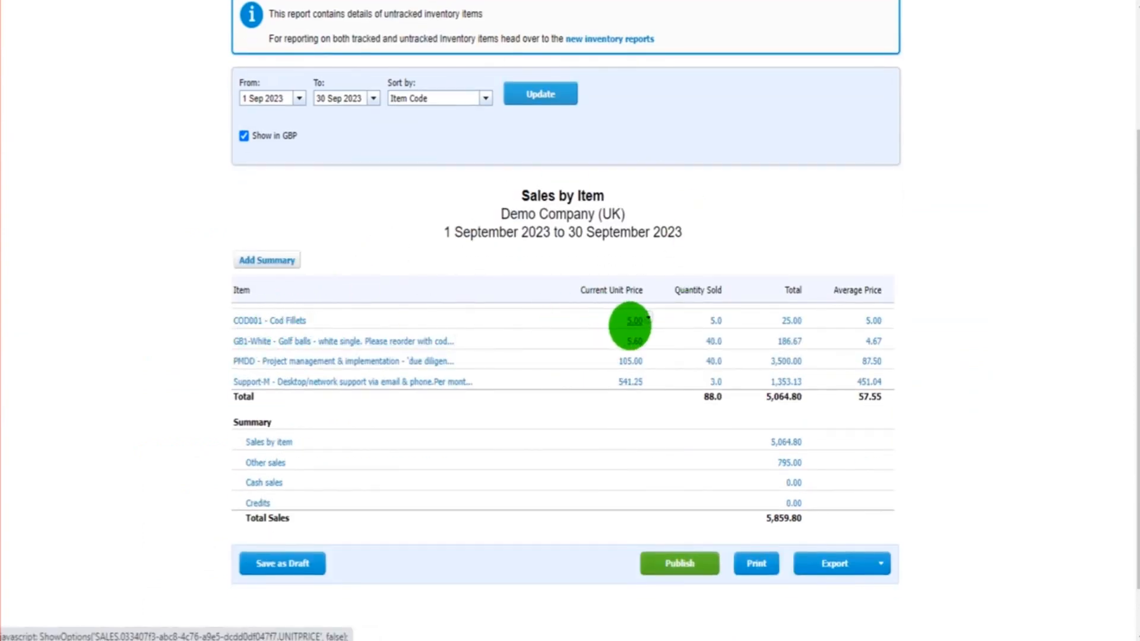
{"action": "mouse_move", "coordinate": [831, 308]}
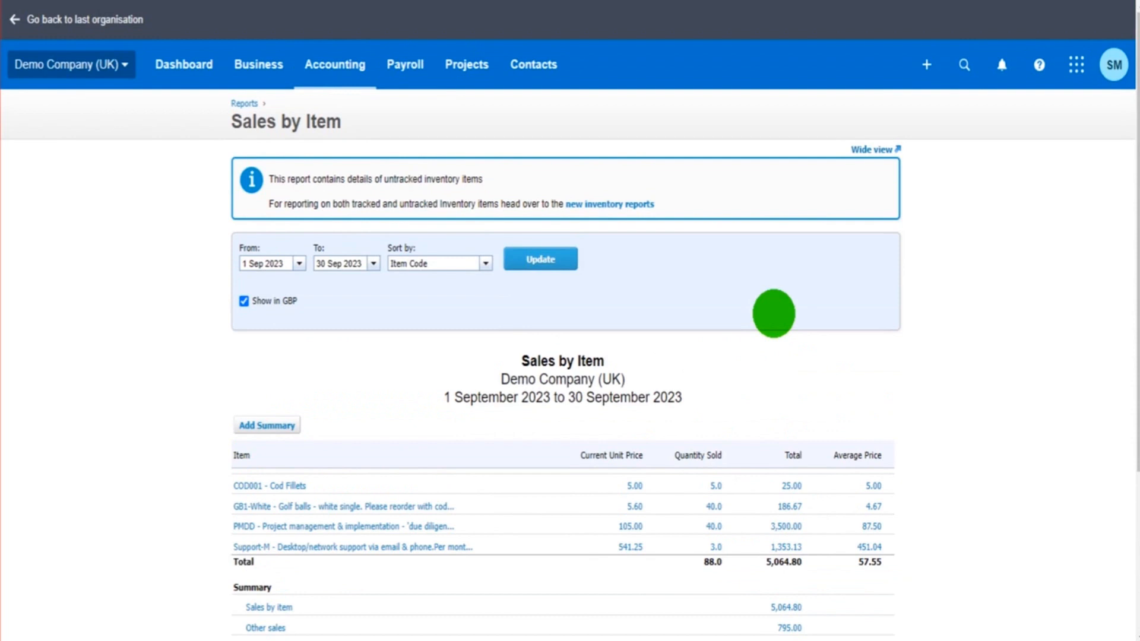
{"action": "mouse_move", "coordinate": [355, 204]}
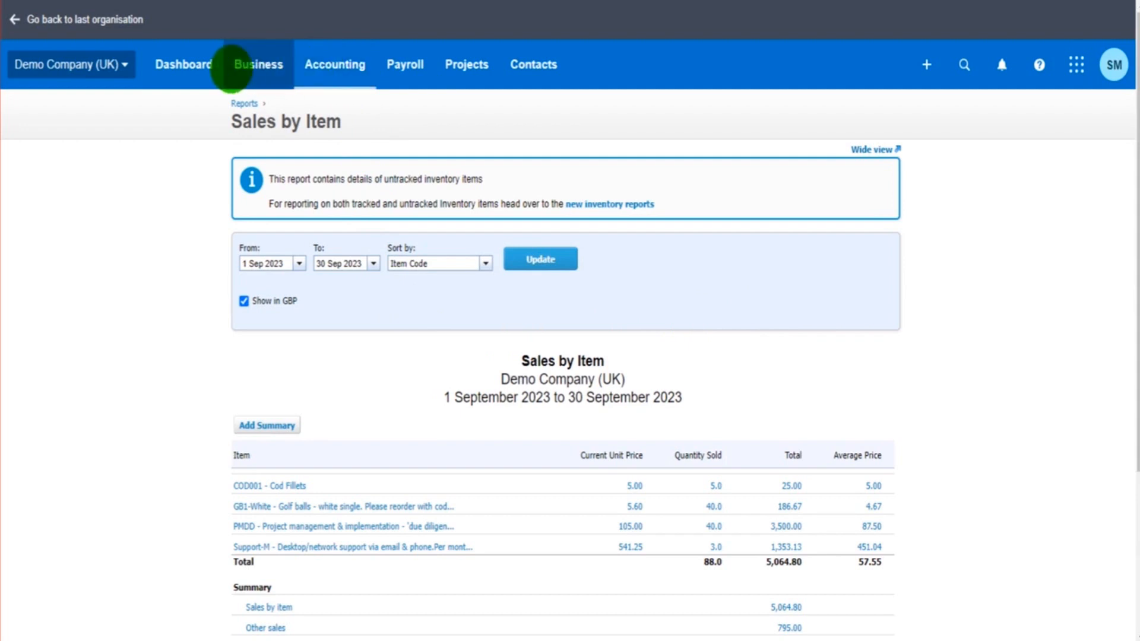
Return to the Products and services list, discarding a new item form, with Cod Fillets at 2.00/5.00.
{"action": "left_click", "coordinate": [334, 64]}
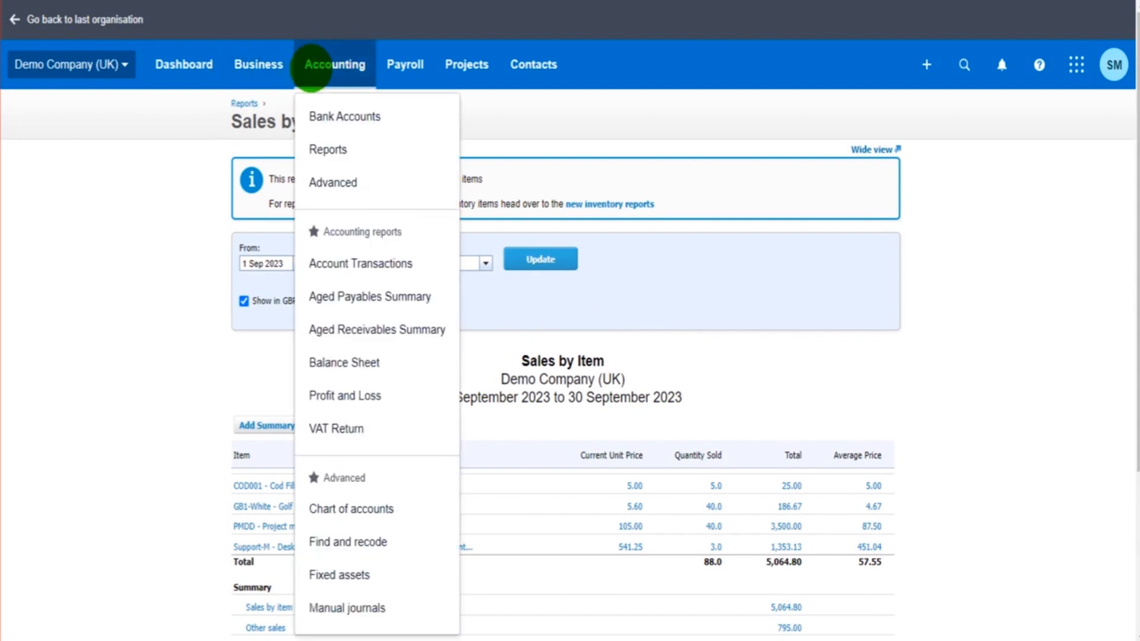
{"action": "left_click", "coordinate": [258, 64]}
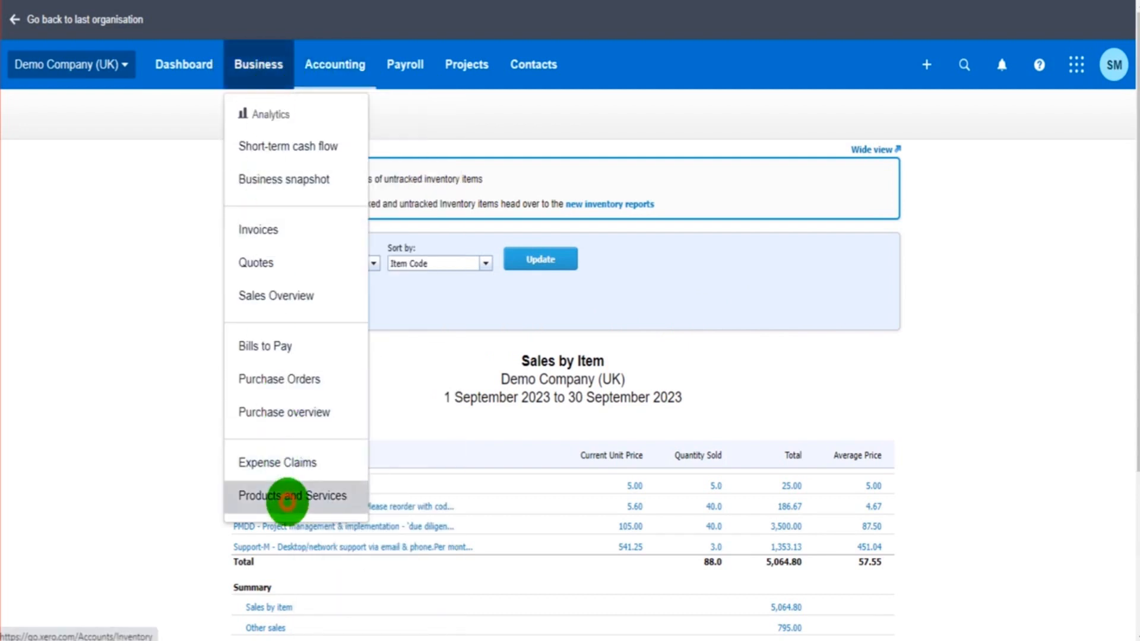
{"action": "left_click", "coordinate": [286, 495]}
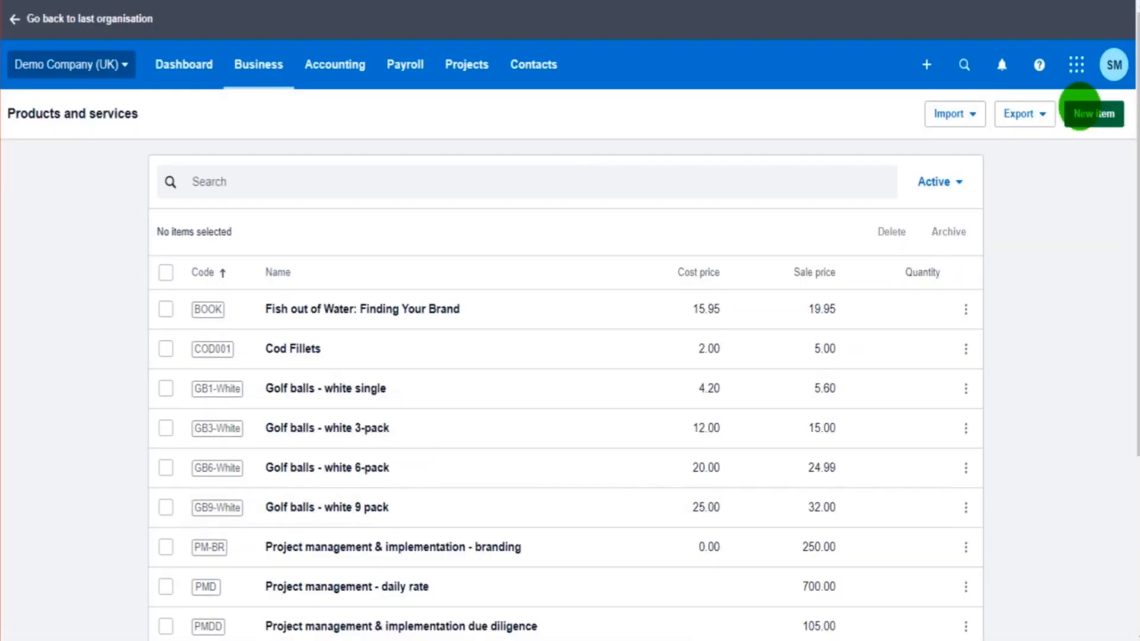
{"action": "left_click", "coordinate": [1094, 113]}
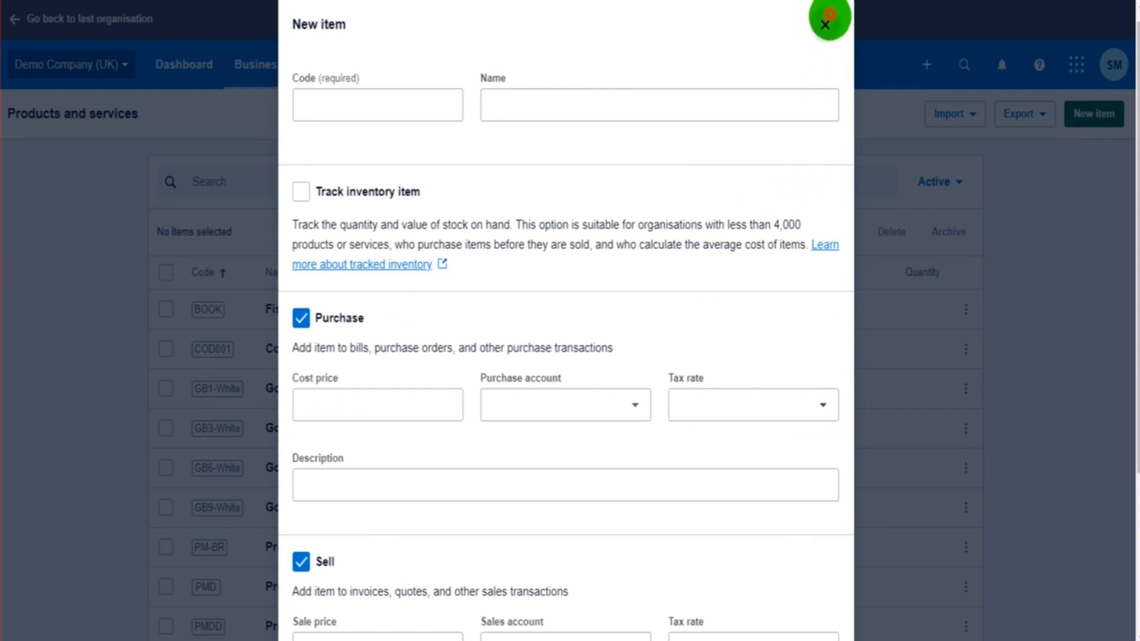
{"action": "left_click", "coordinate": [826, 24]}
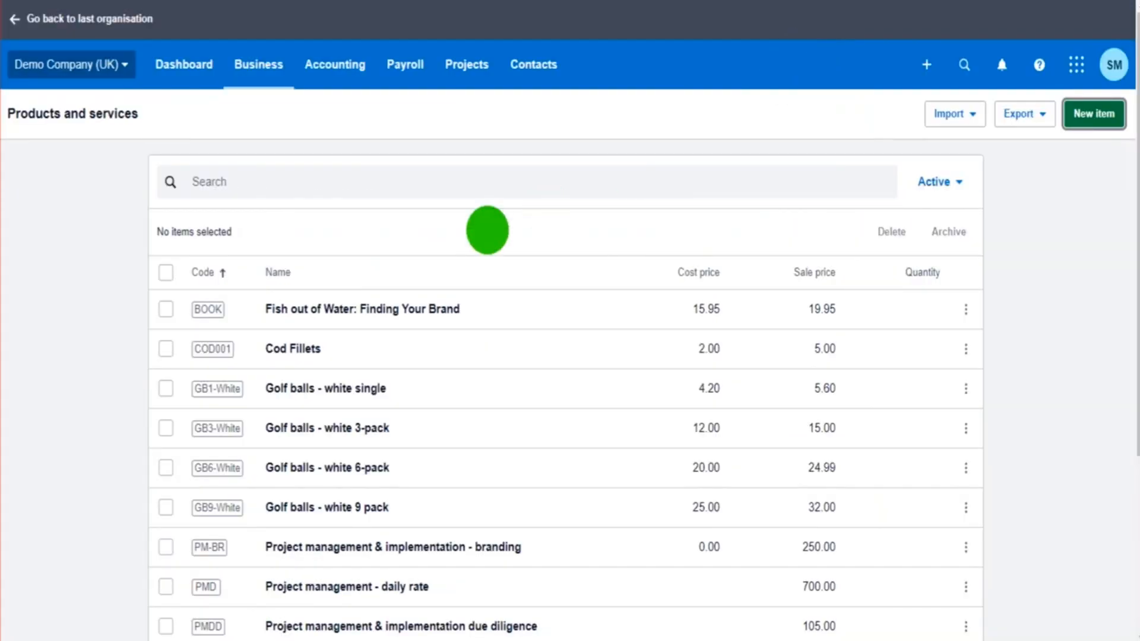